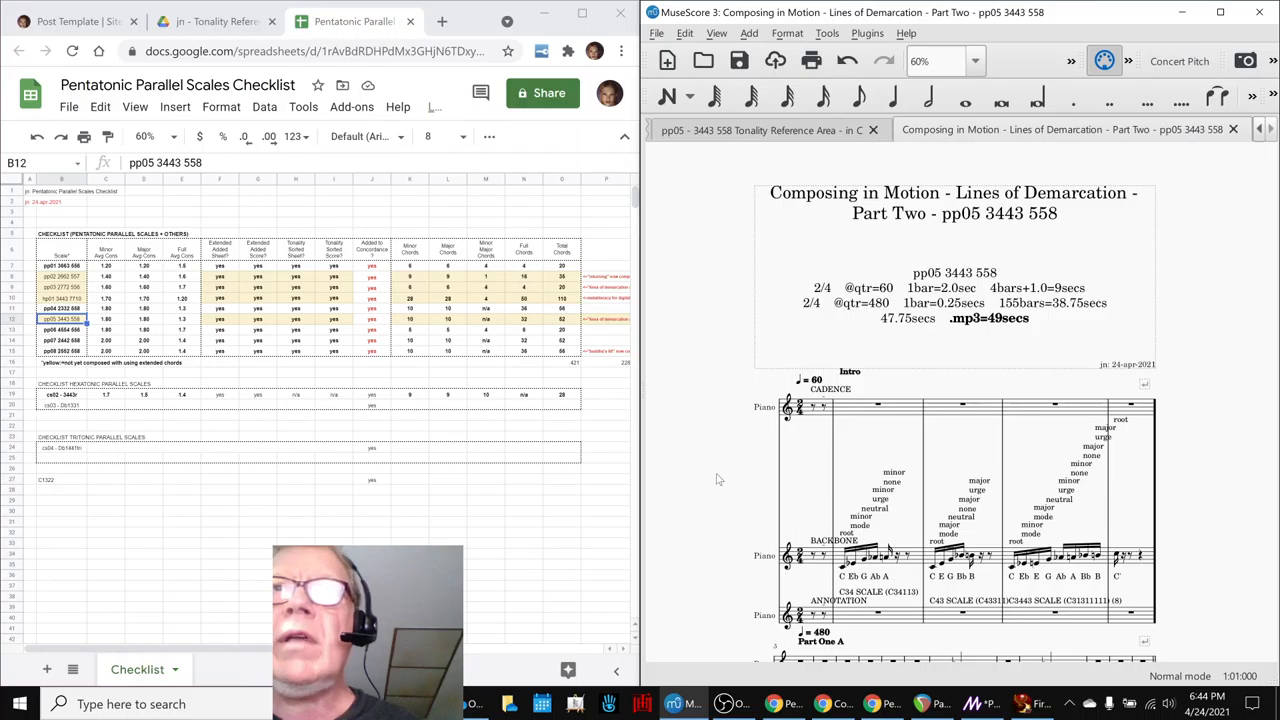
mouse_move(690, 474)
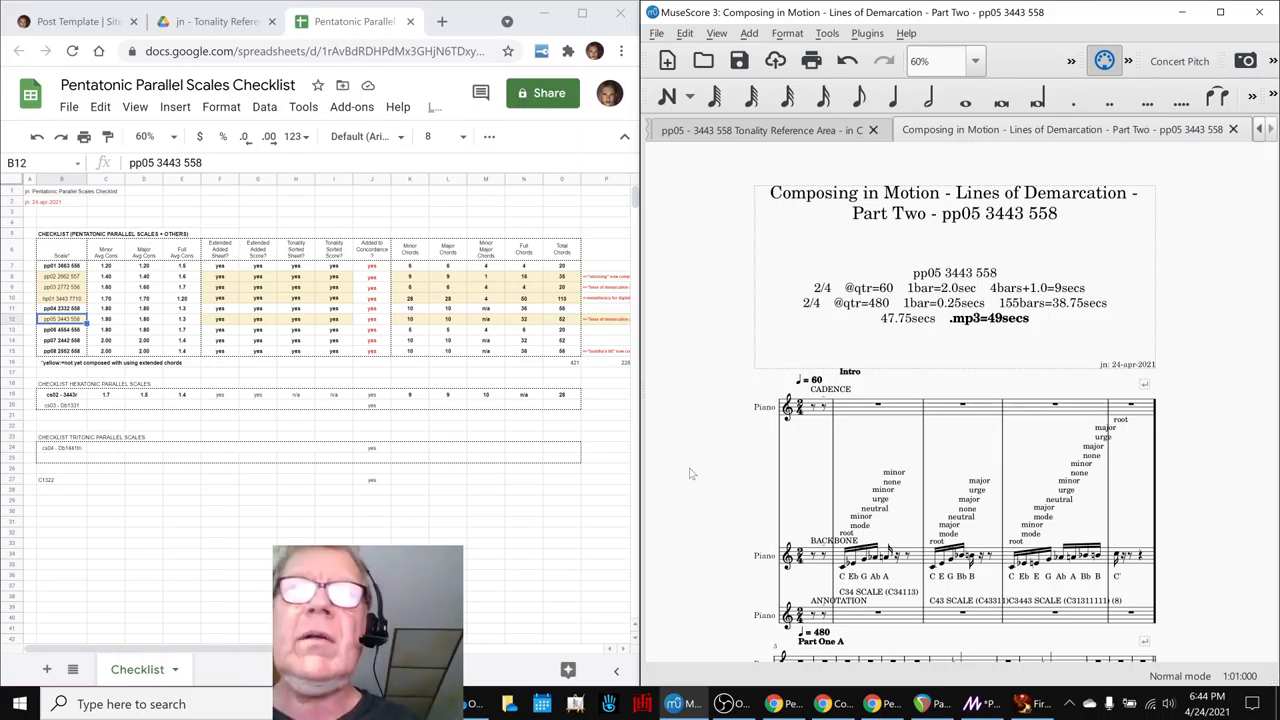
- Go through the reflection notes in H17, H18 and H22 about the tour and logistics
scroll(down, 3)
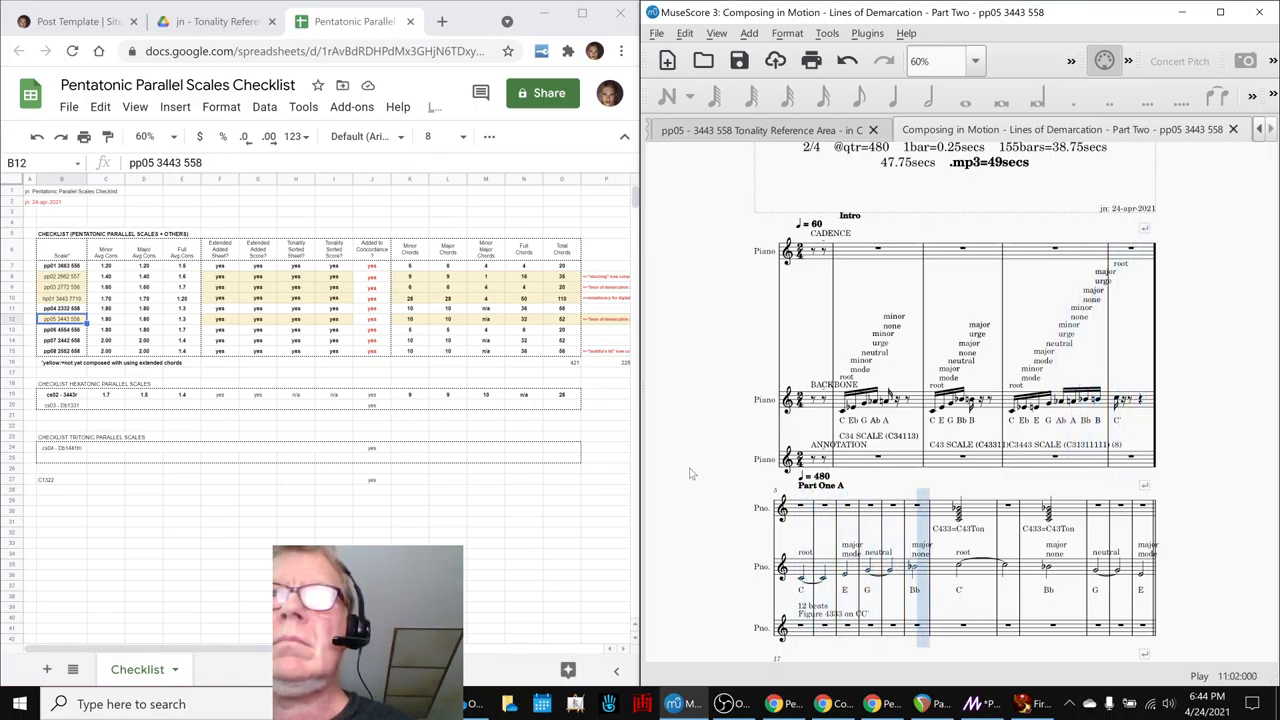
scroll(down, 3)
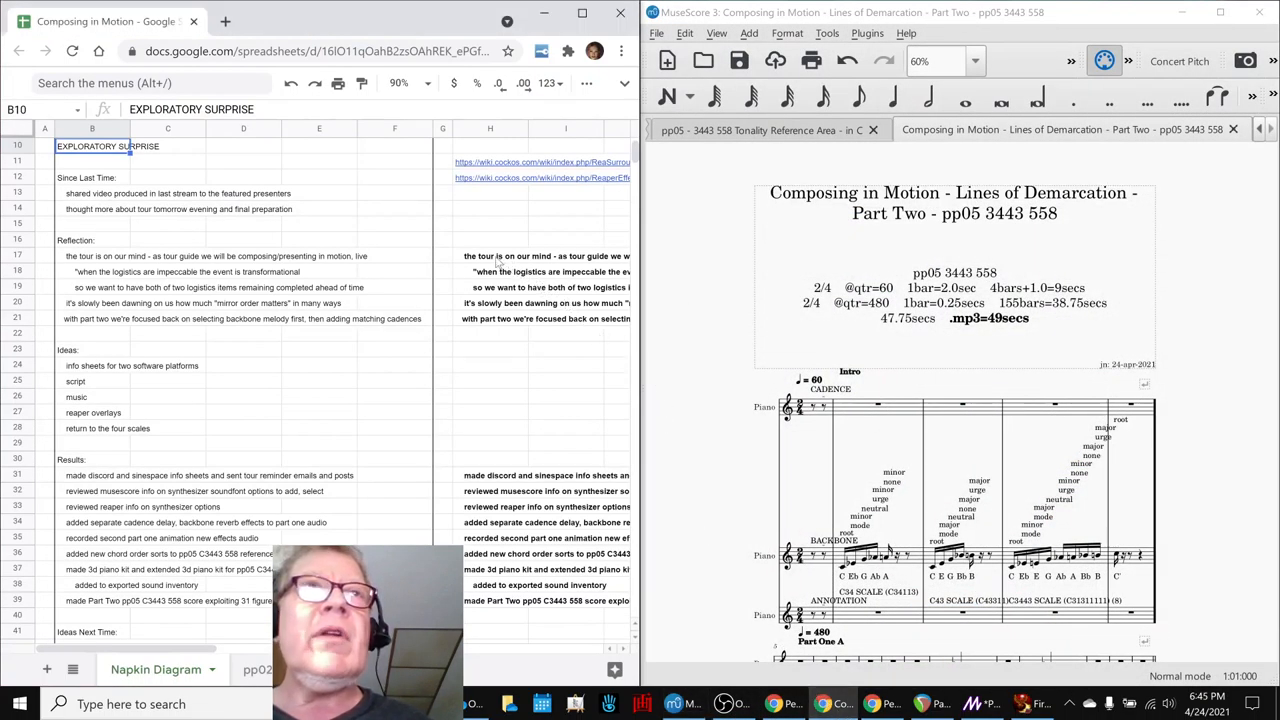
scroll(right, 3)
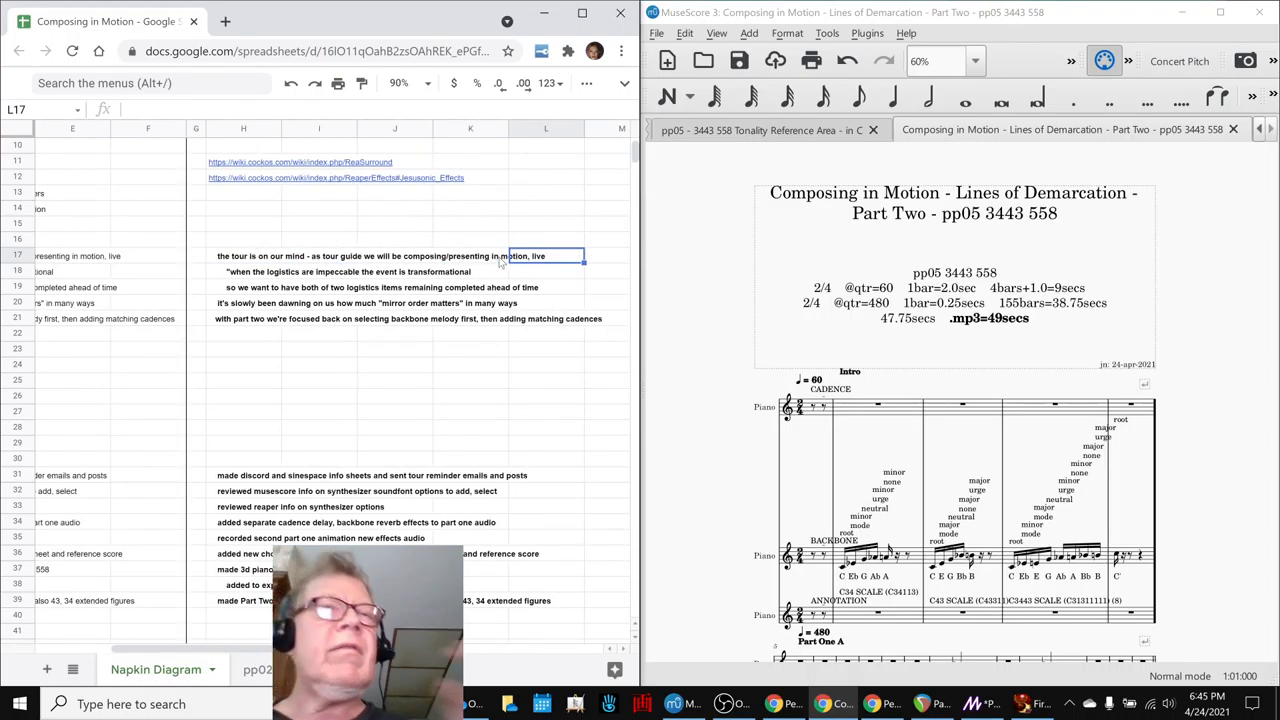
click(244, 256)
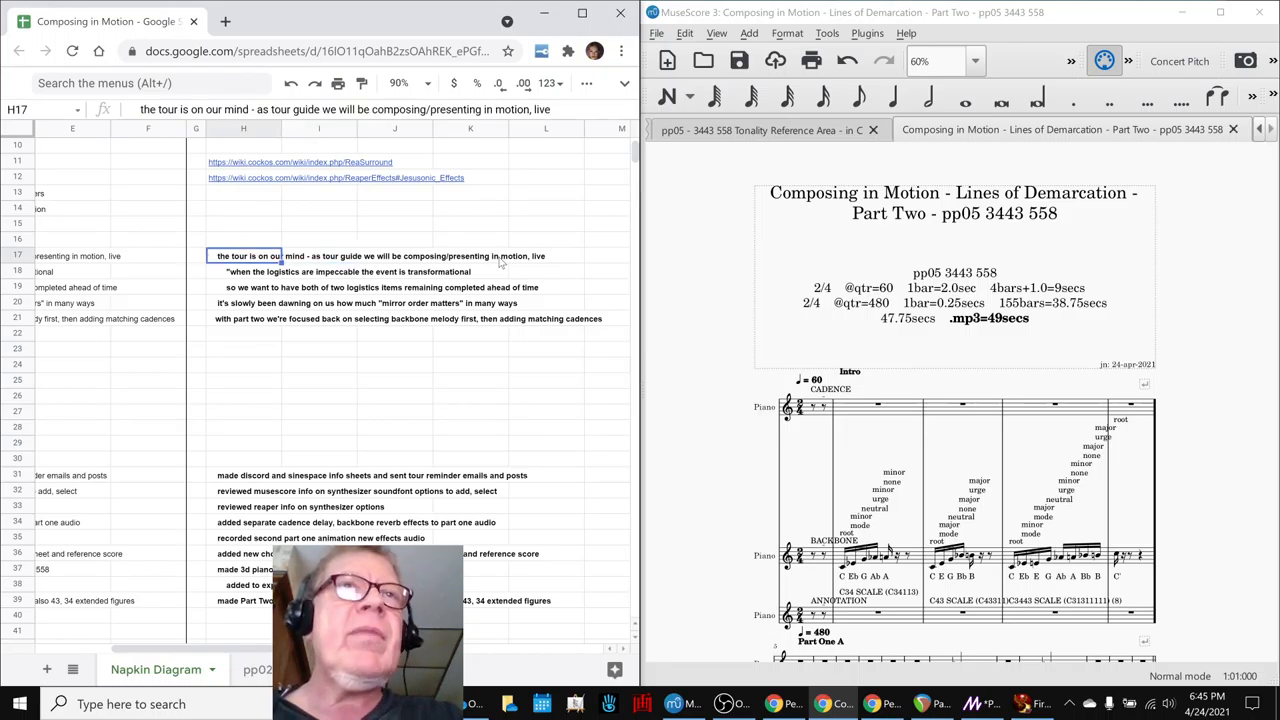
click(244, 272)
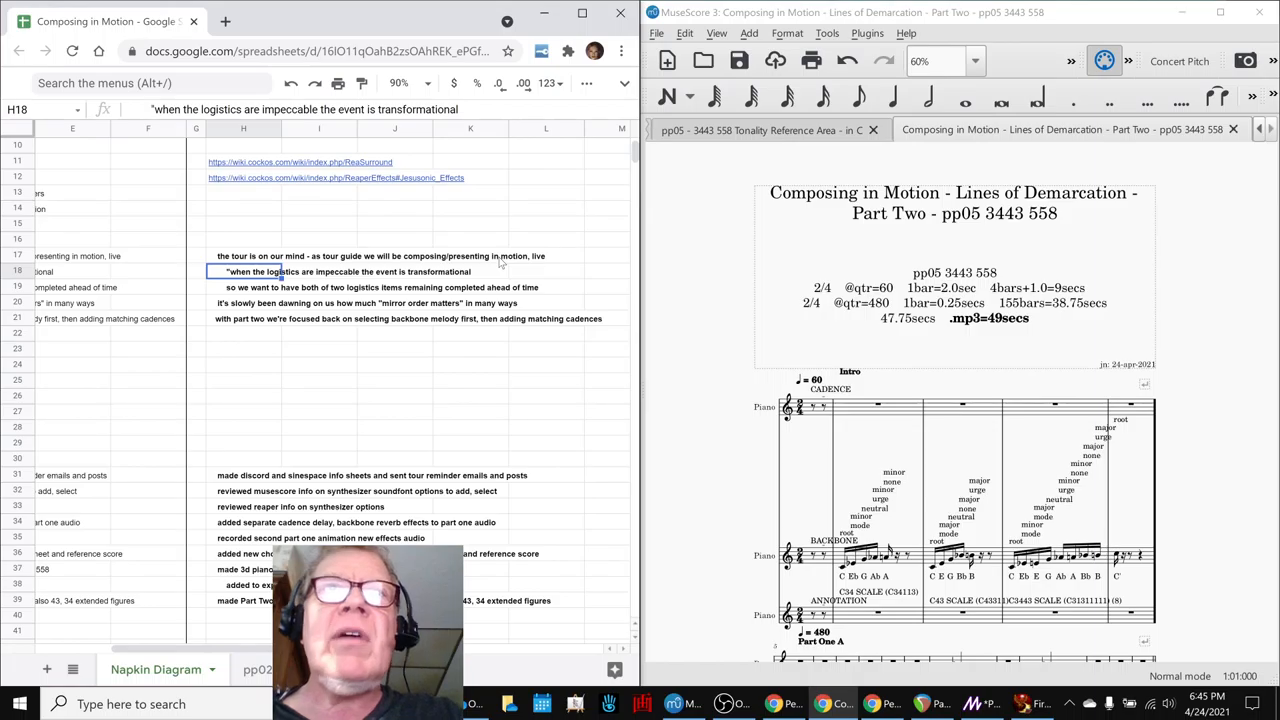
click(244, 288)
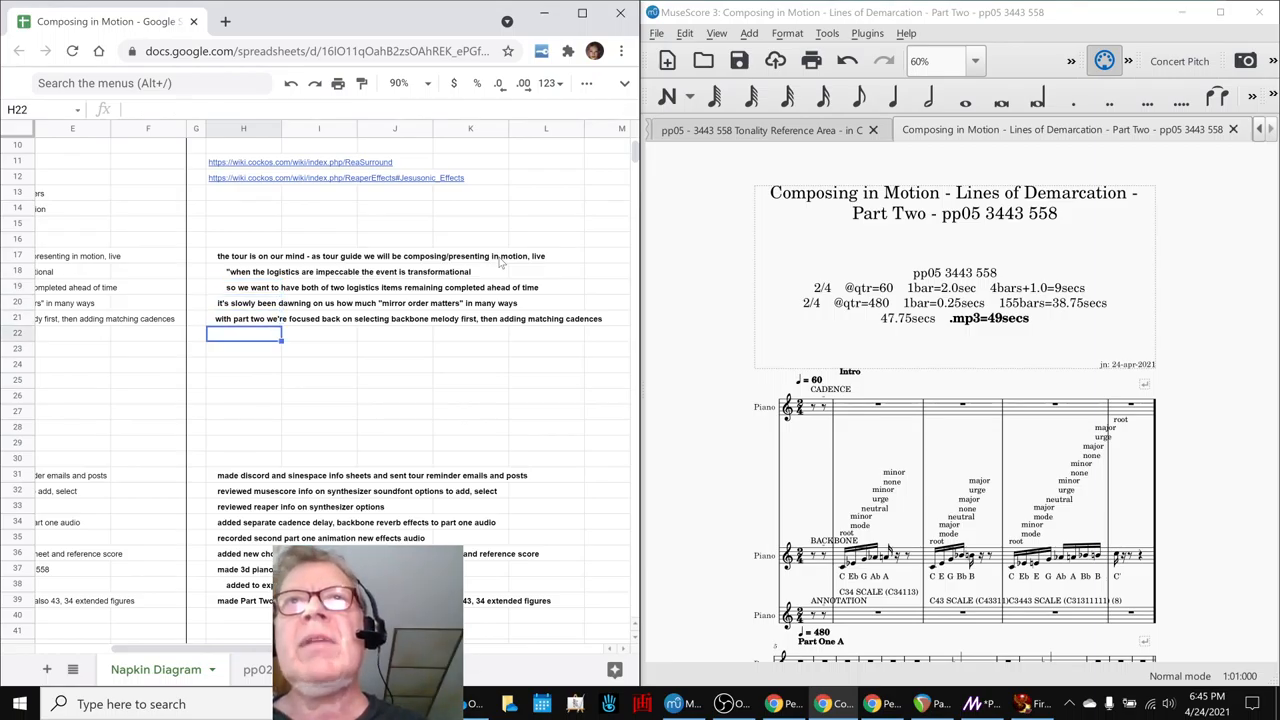
- Switch the score to the pp05 Tonality Reference Area, then return to the Pentatonic Parallel Scales Checklist
click(760, 130)
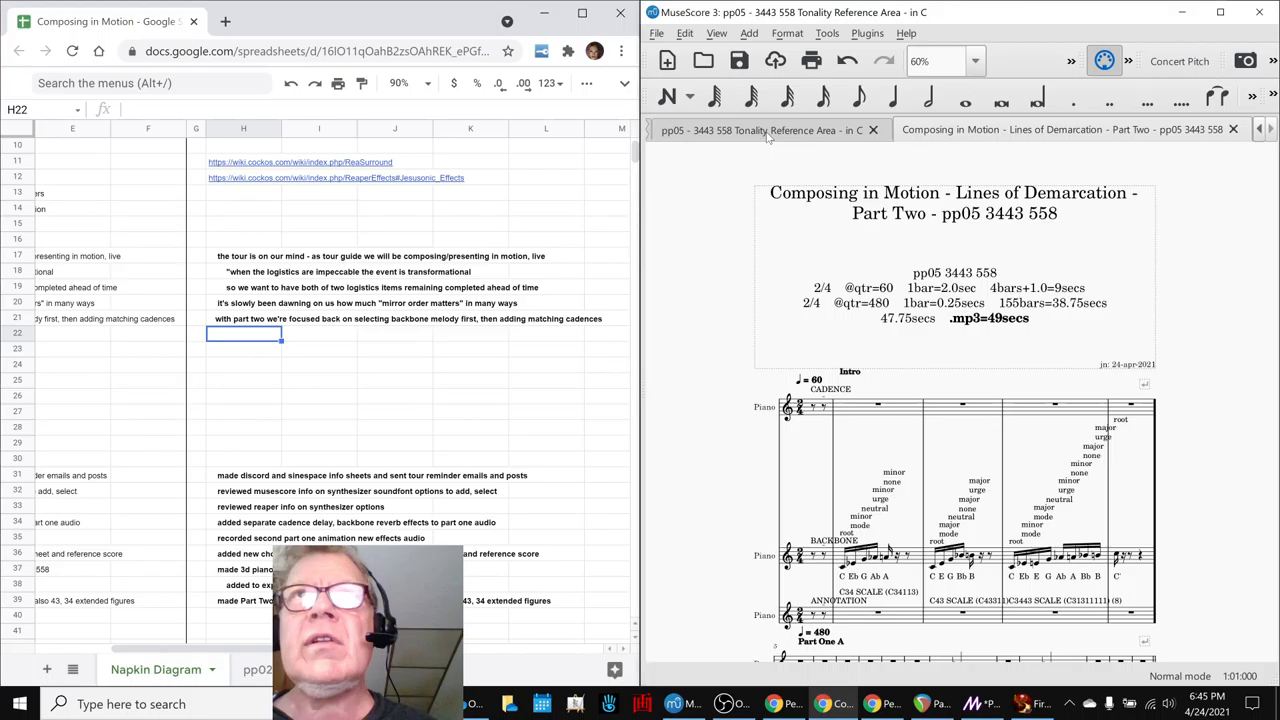
click(760, 130)
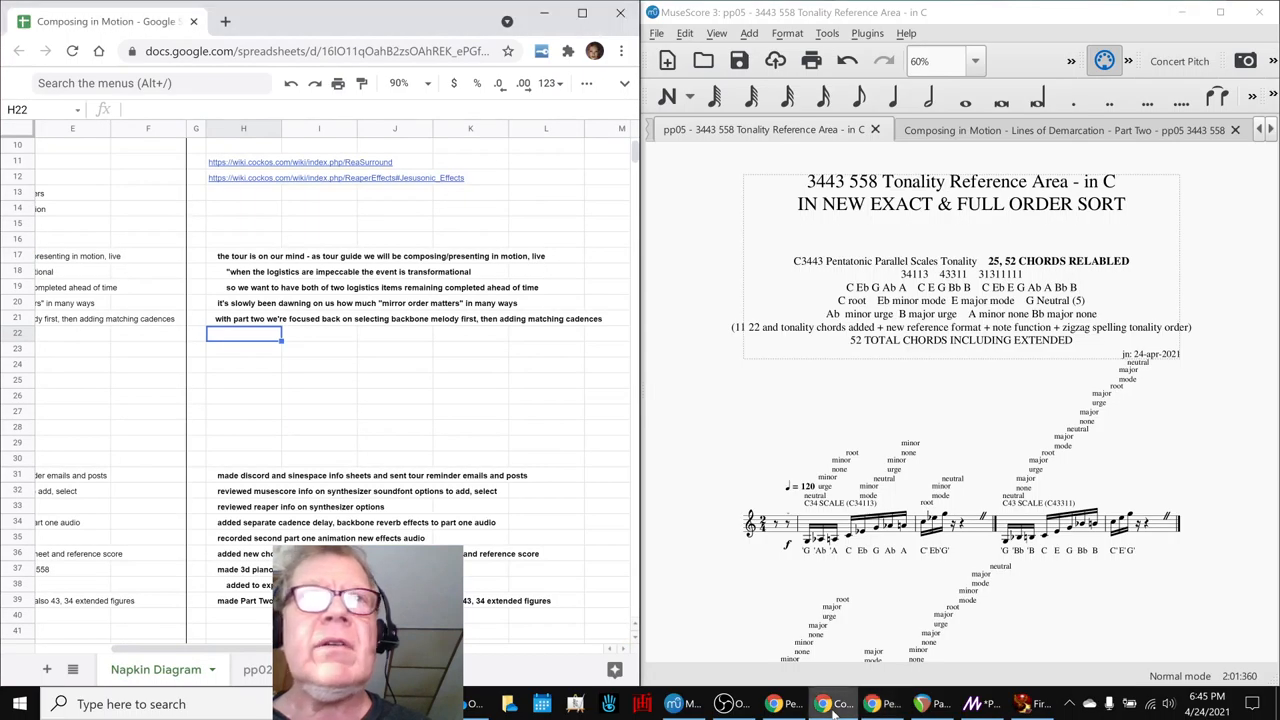
click(350, 20)
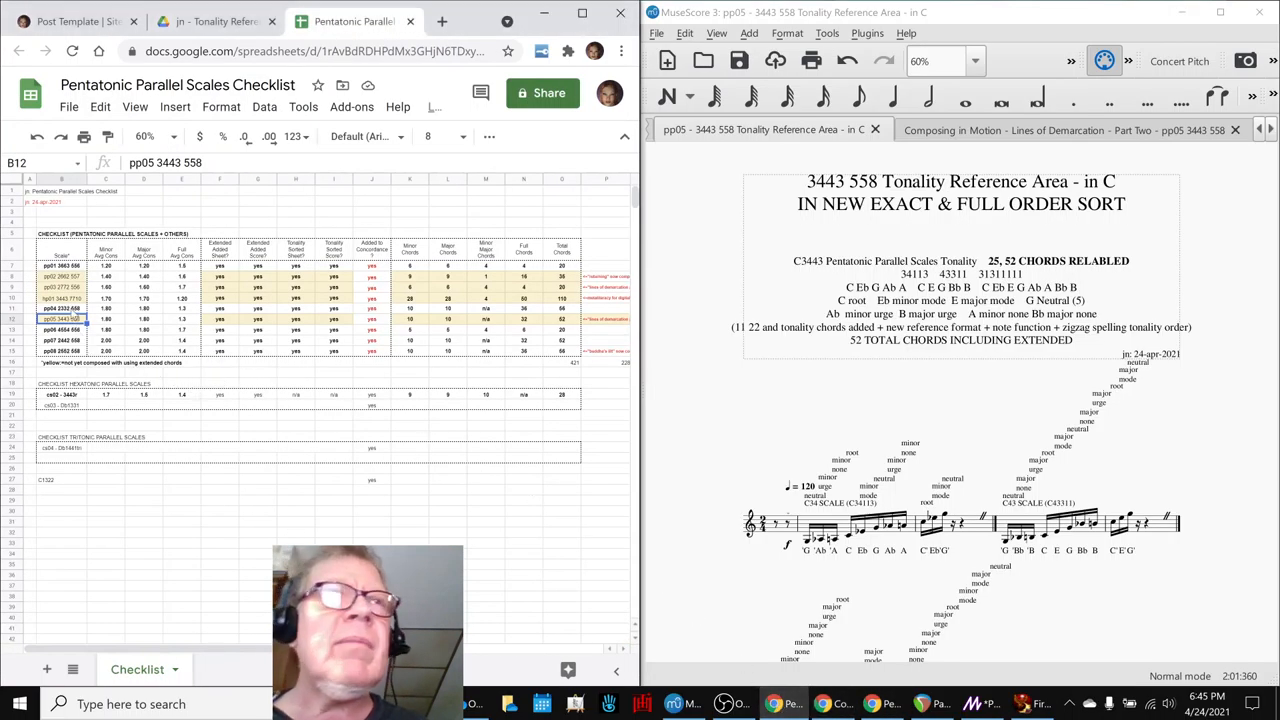
- Review the checklist notes in P9 and P12 on the odd total and lines of demarcation parts one and two
click(104, 276)
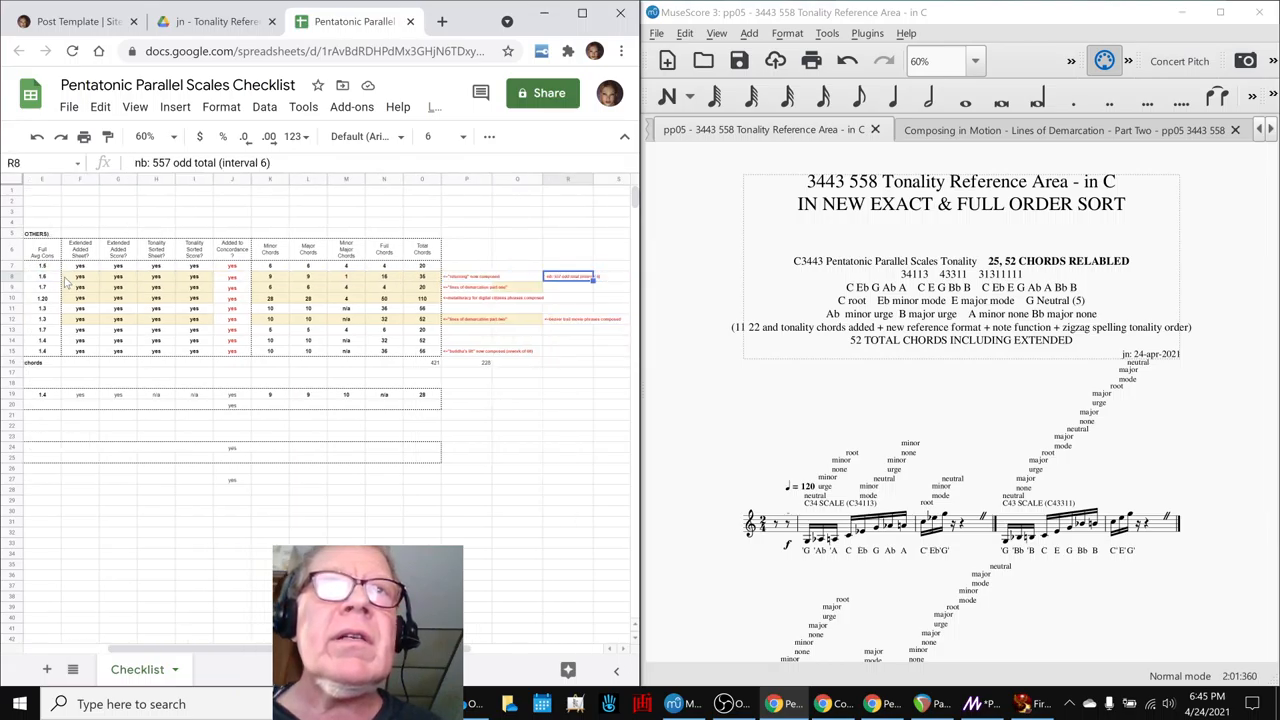
click(468, 288)
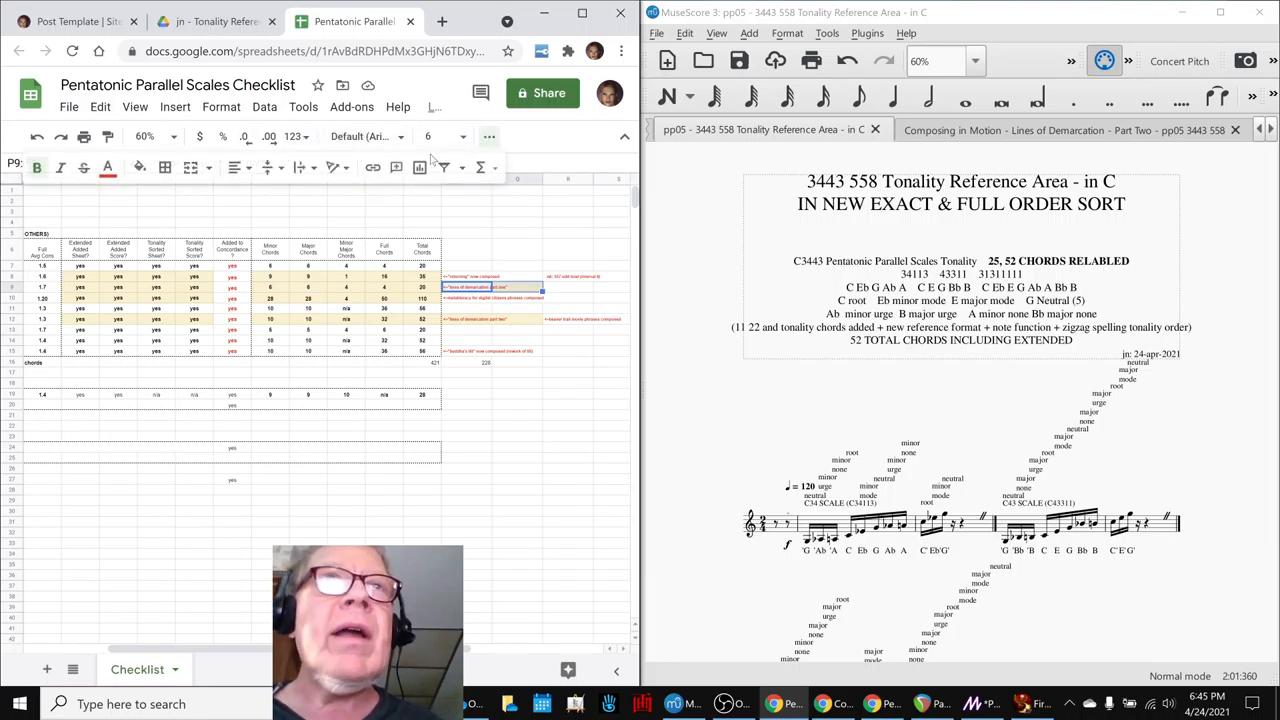
click(140, 168)
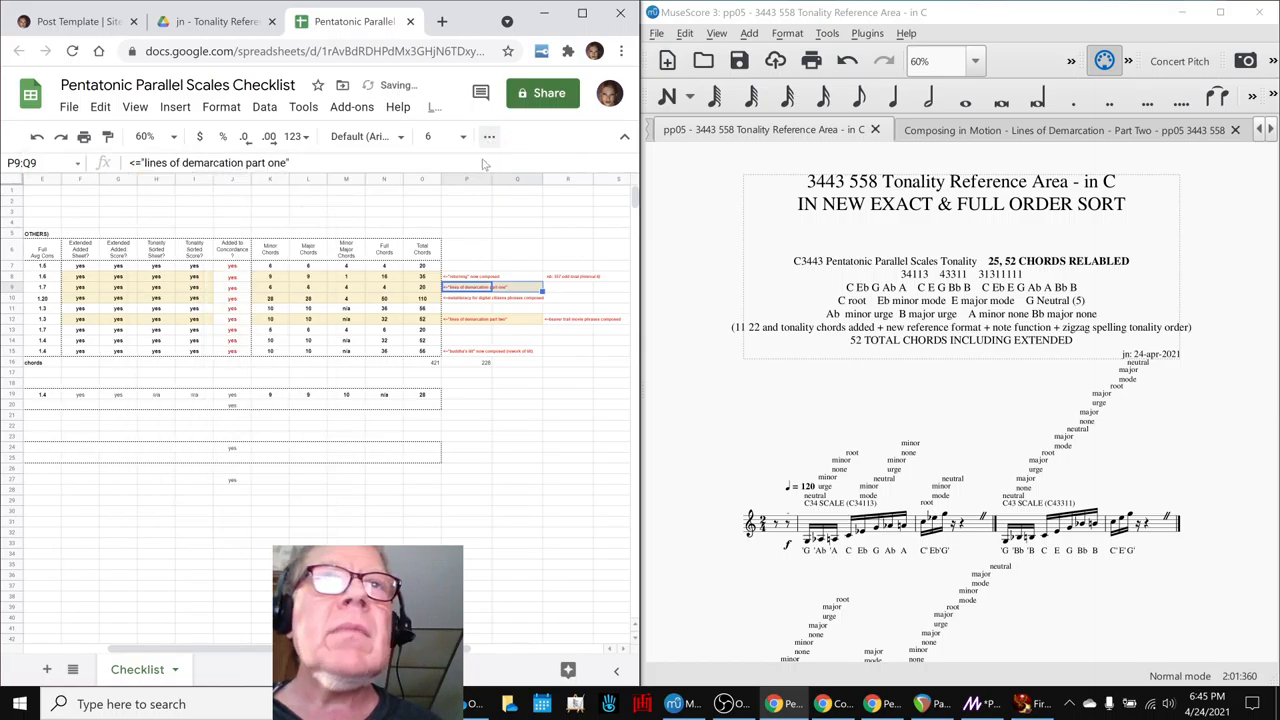
click(470, 320)
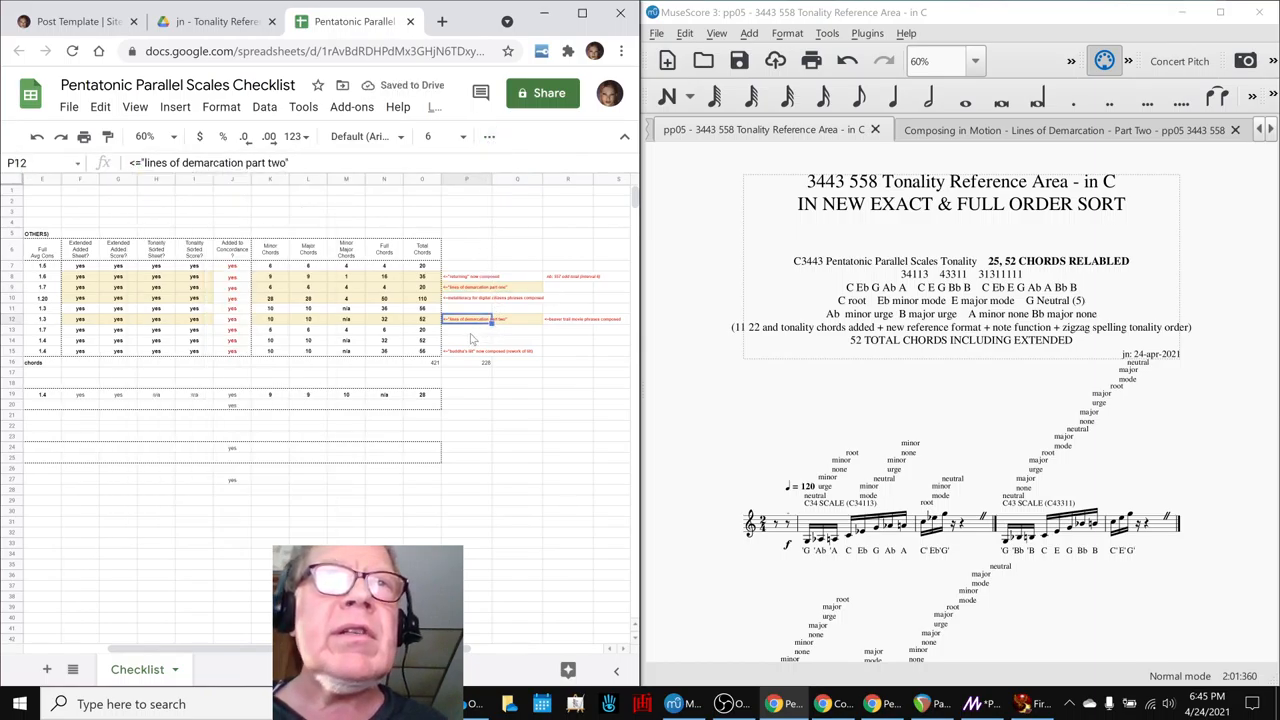
- Look over the Napkin Diagram pentatonic scales workbook, then return to the Composing in Motion notes
click(270, 318)
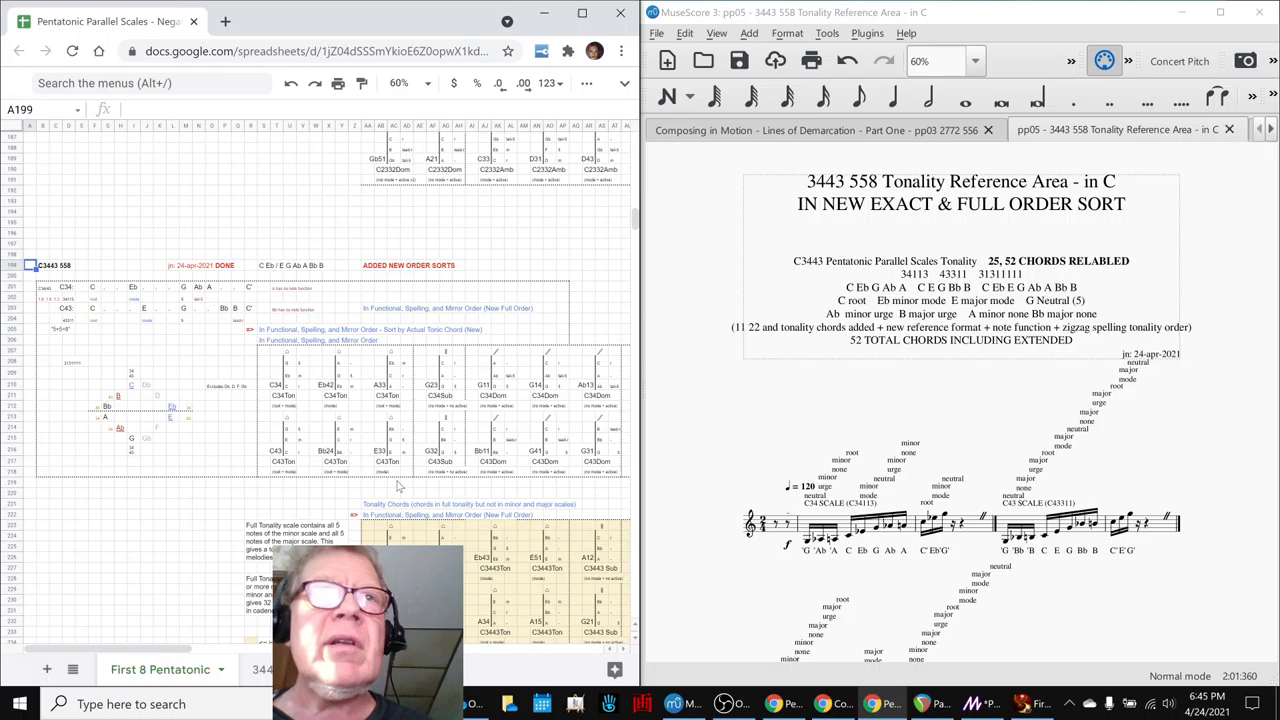
scroll(down, 3)
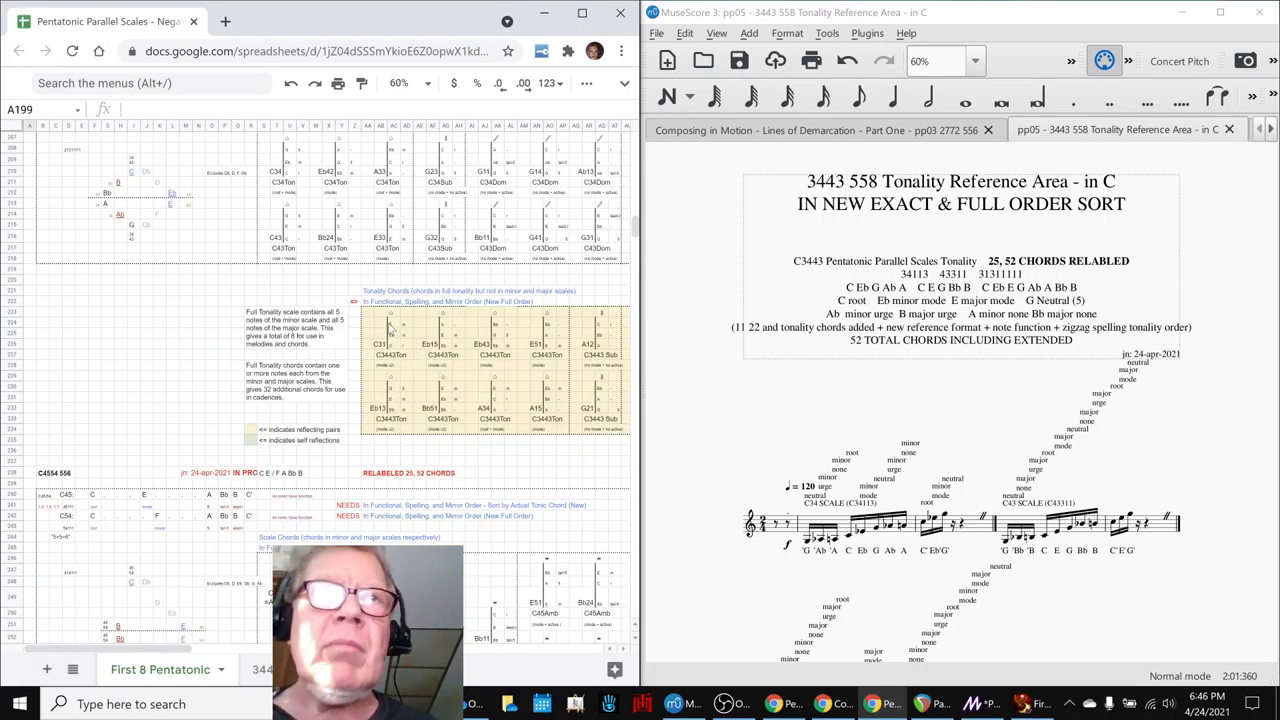
click(368, 316)
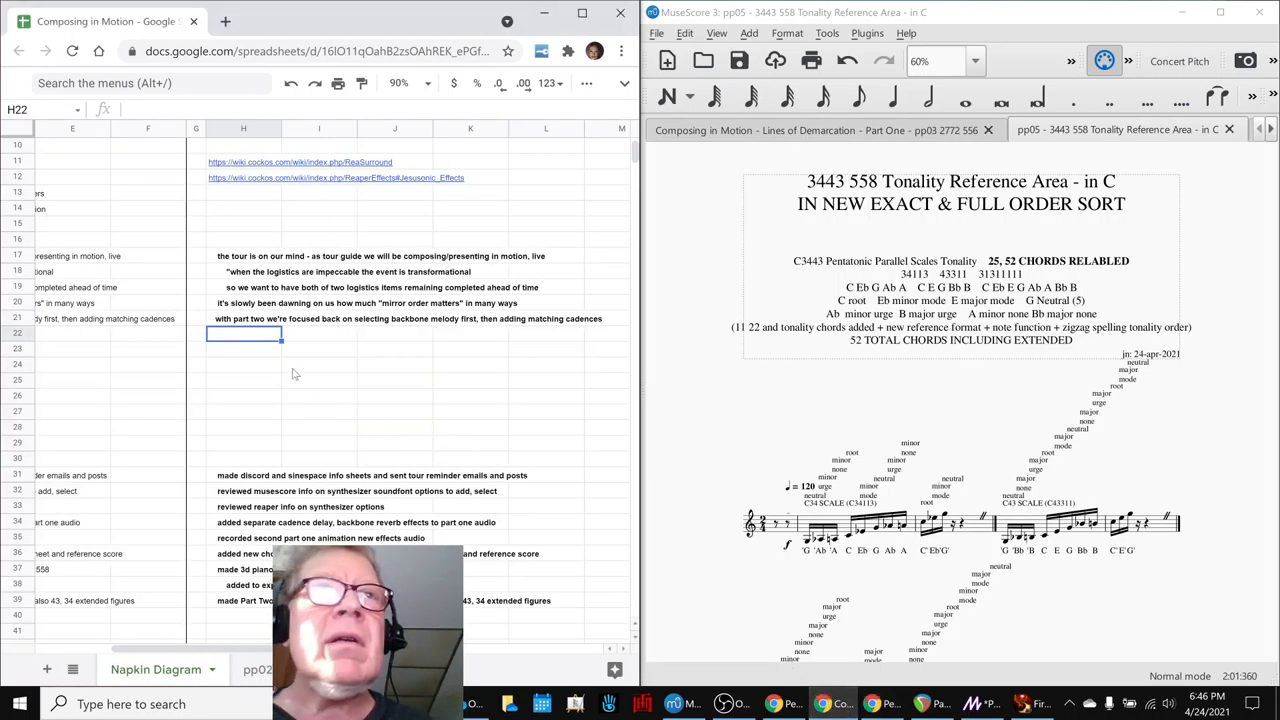
click(244, 302)
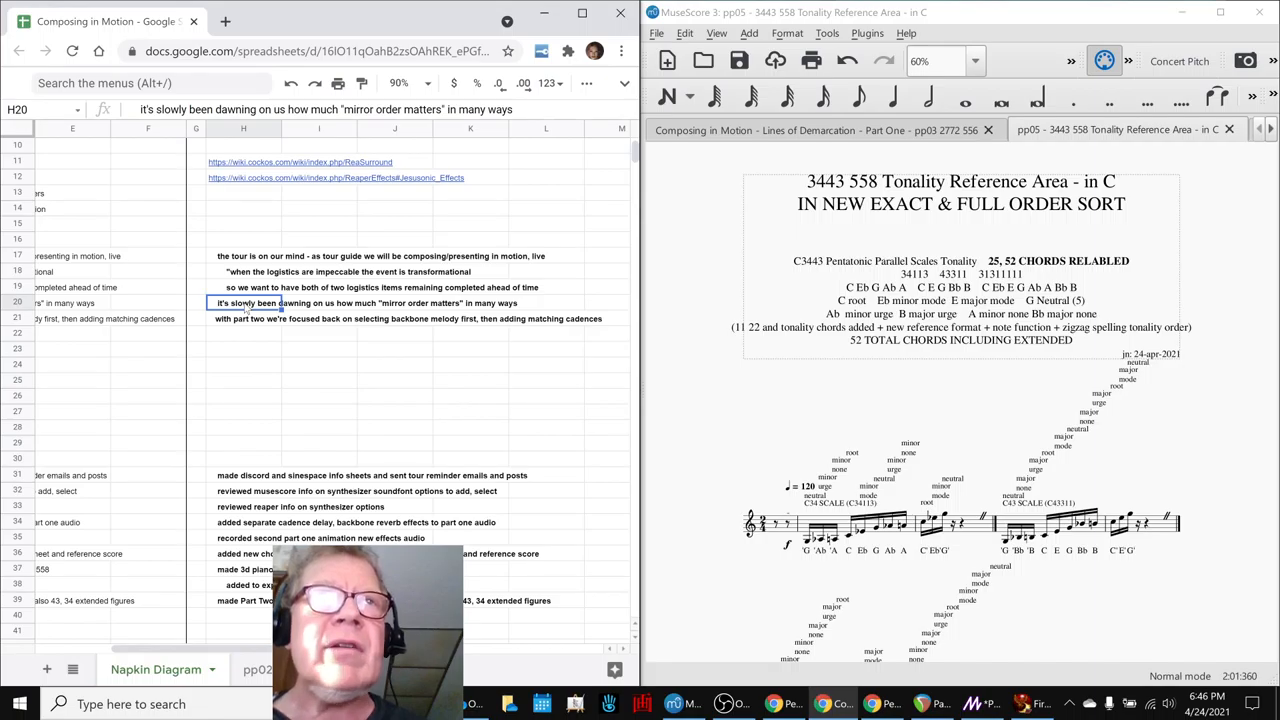
click(244, 318)
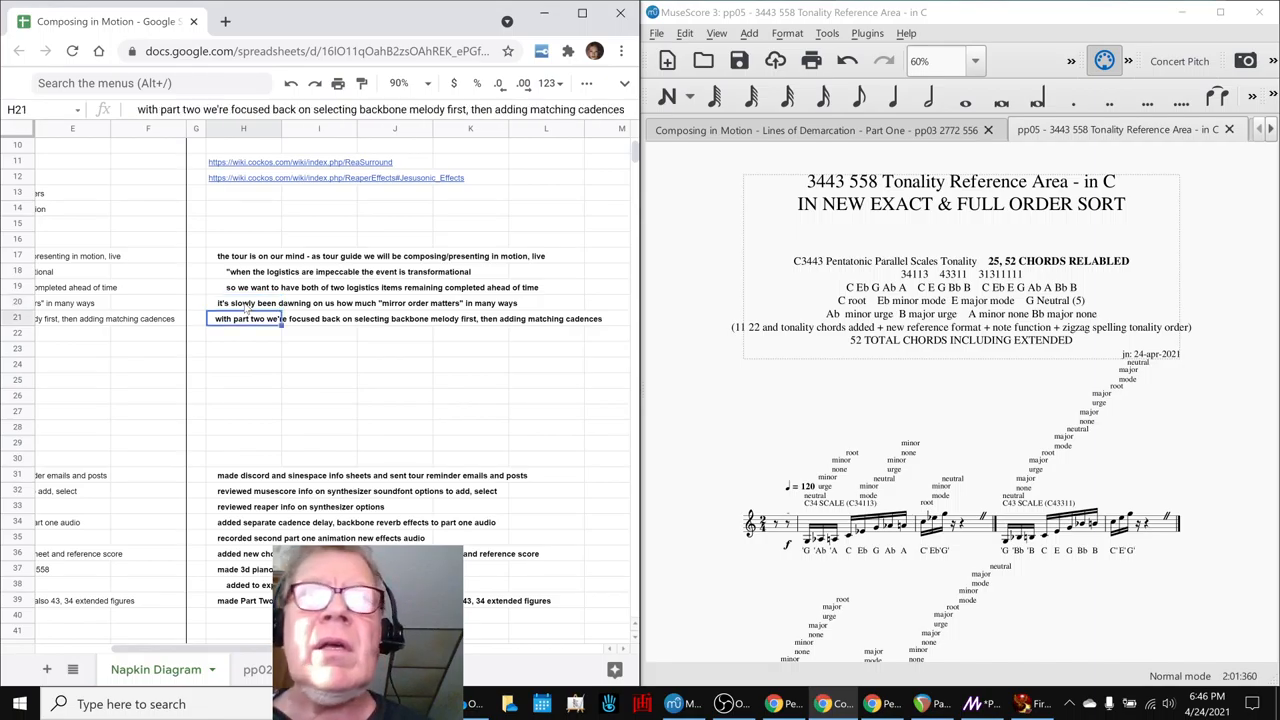
mouse_move(306, 376)
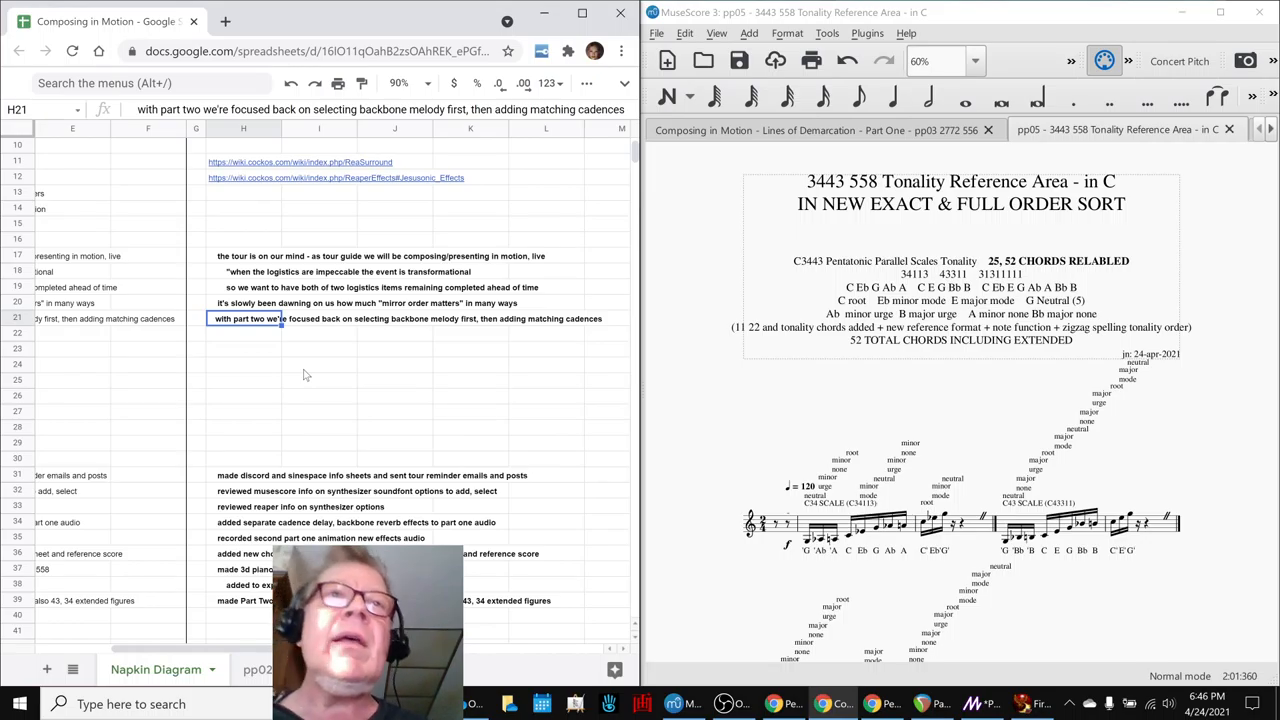
mouse_move(304, 384)
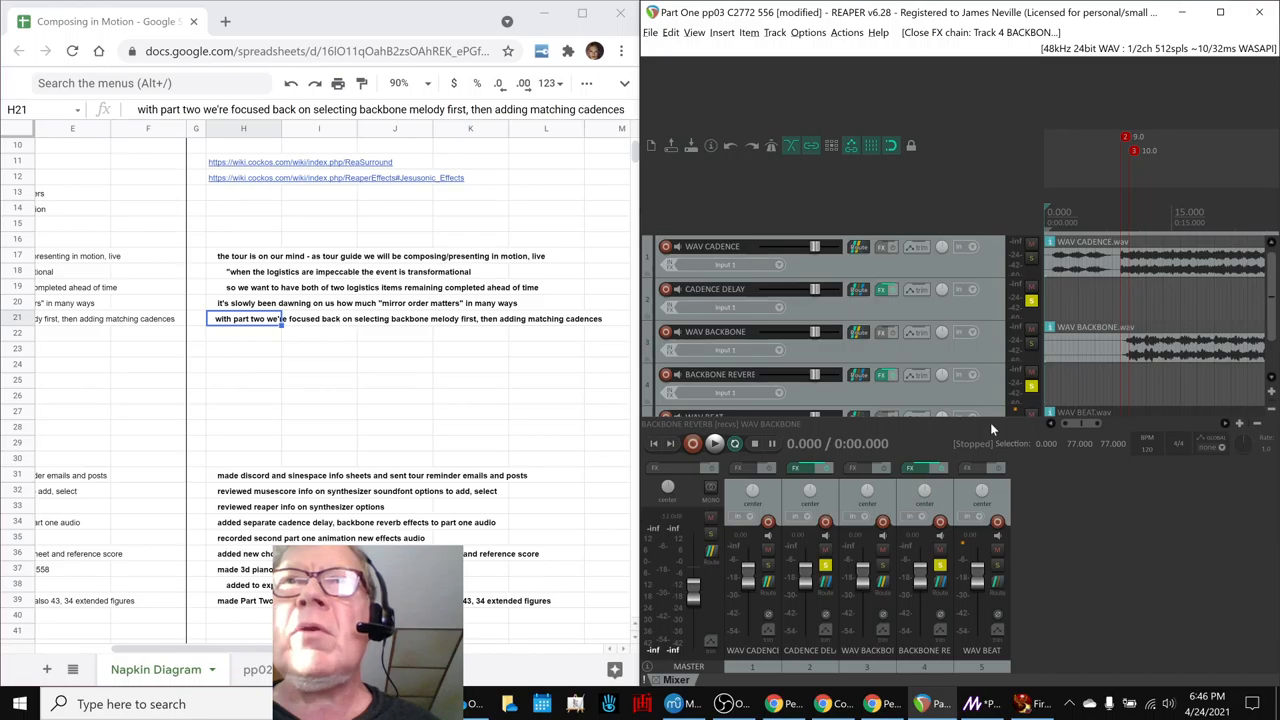
mouse_move(976, 344)
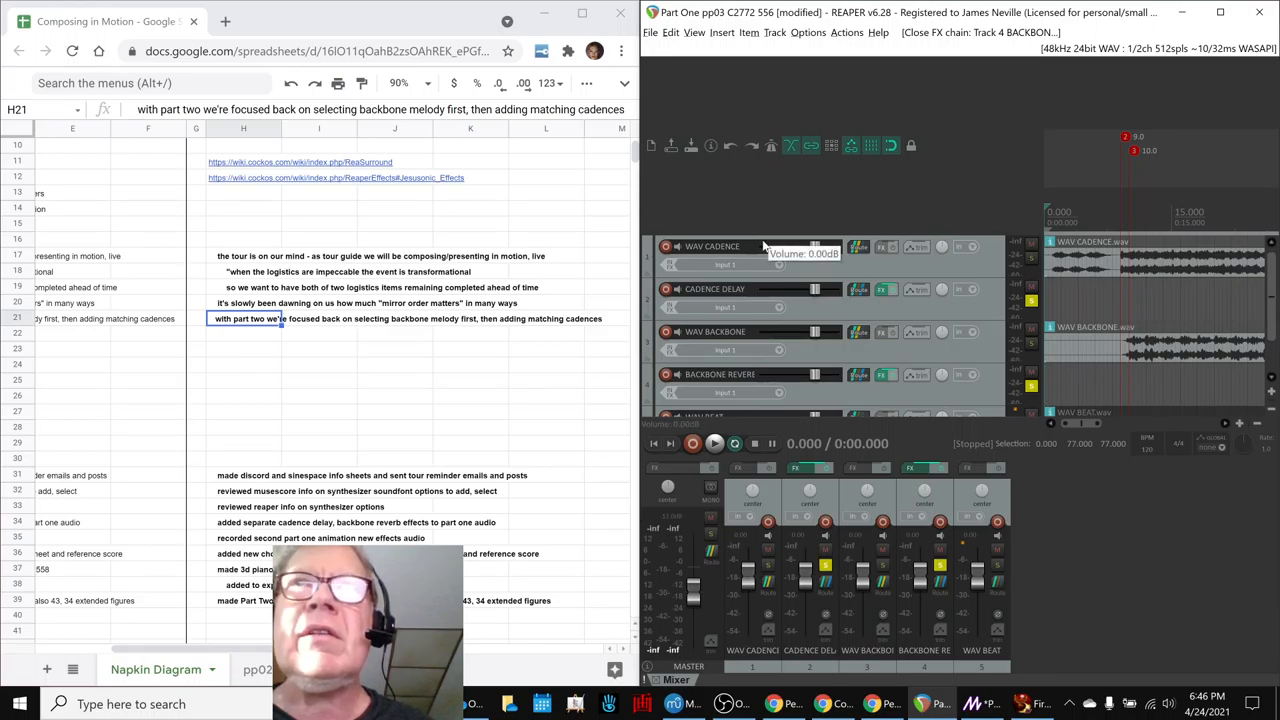
mouse_move(748, 288)
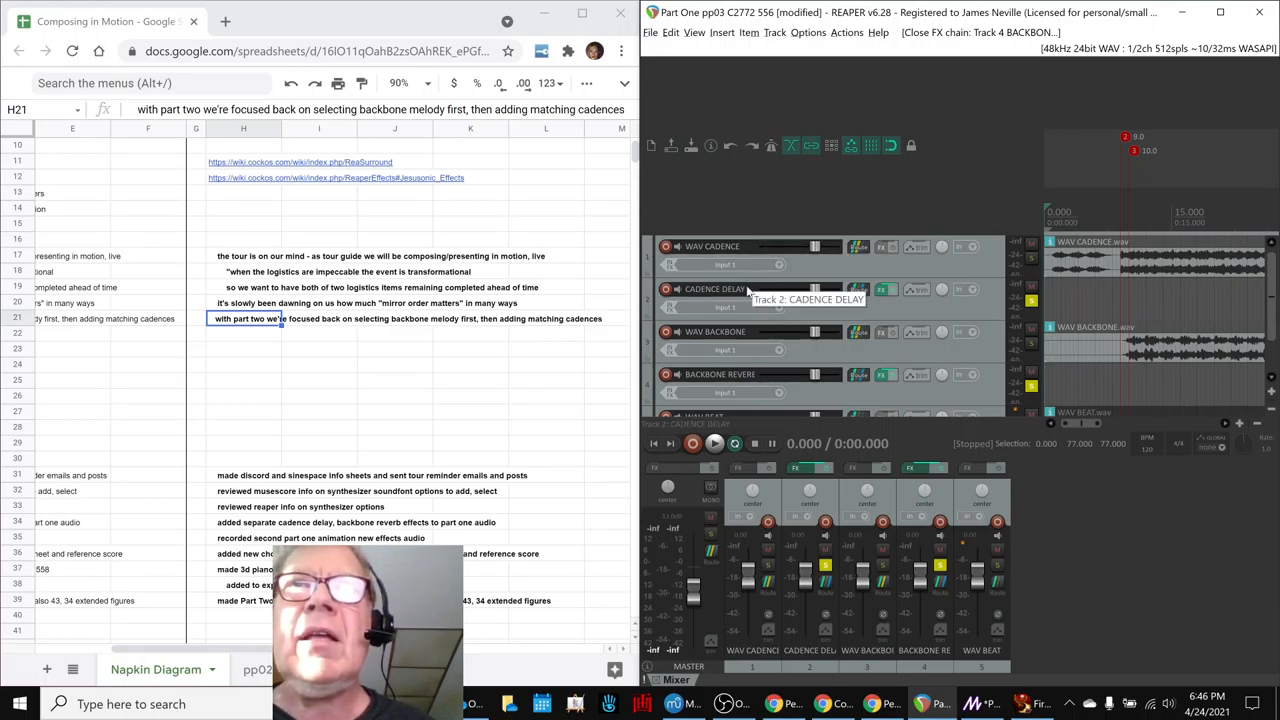
mouse_move(916, 202)
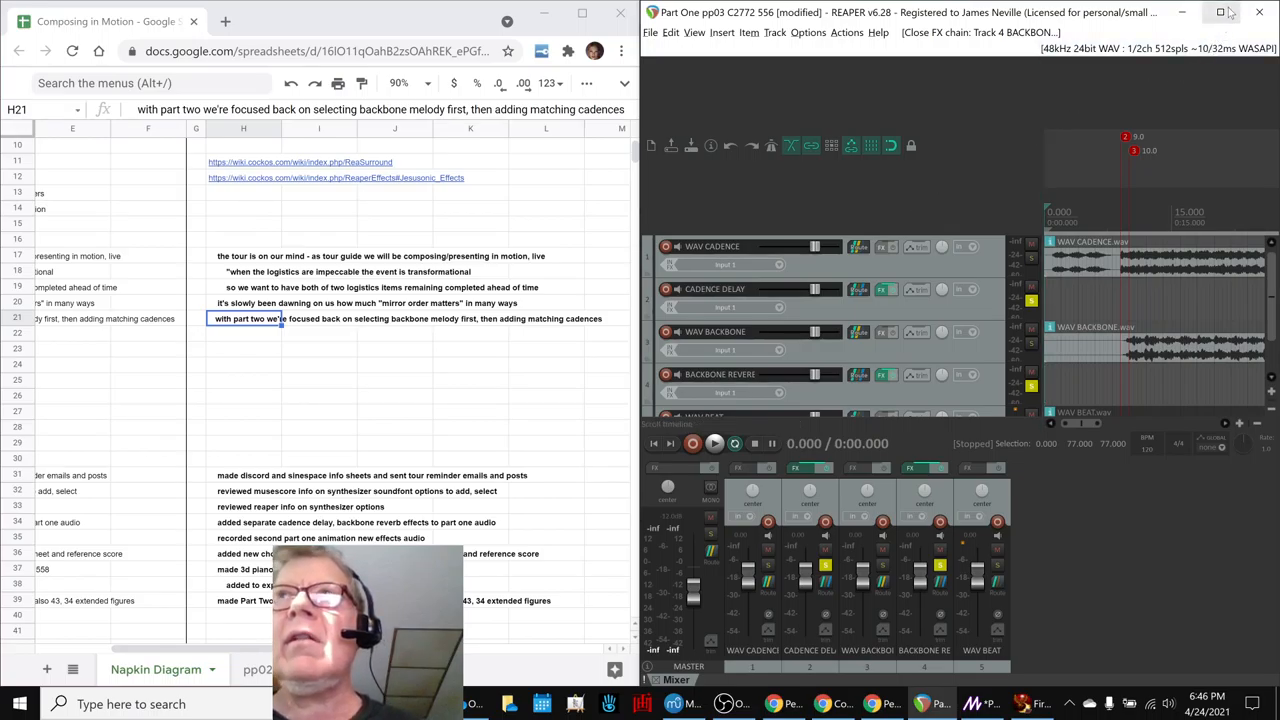
- Maximize the REAPER Part One pp03 project window to fill the screen
click(1220, 12)
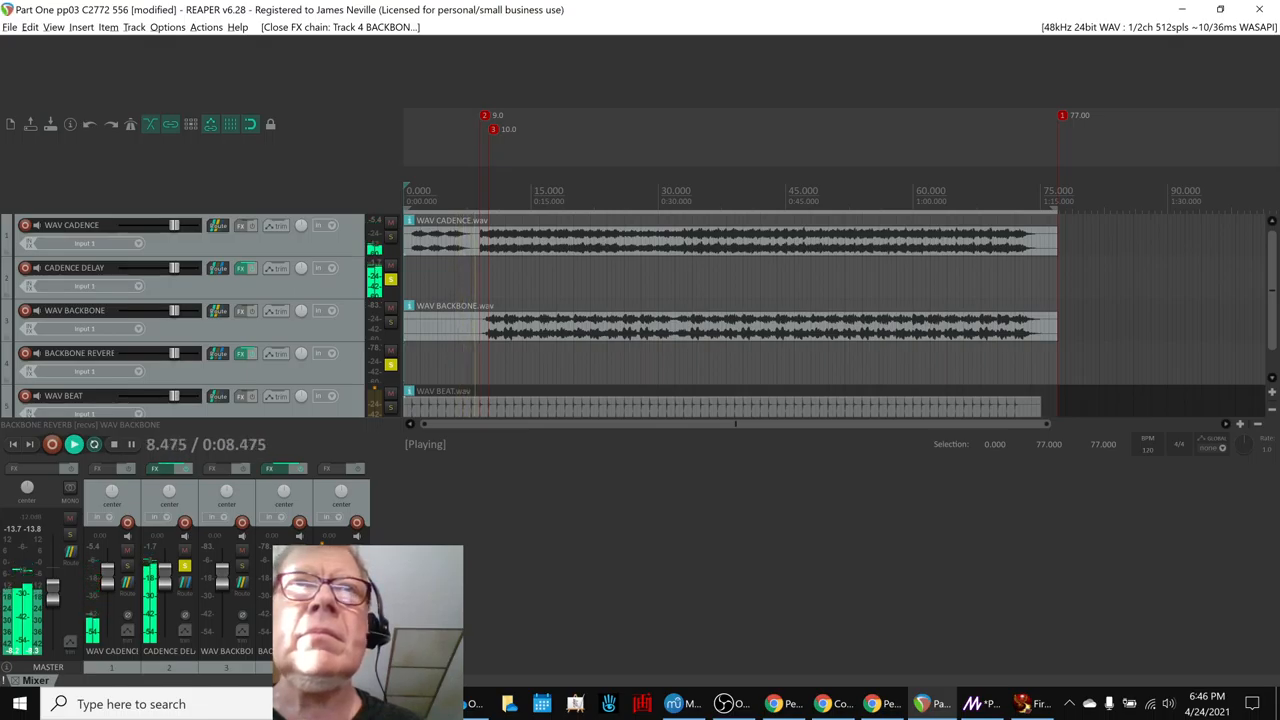
- Restart the Part One mix from the 5-second mark and stop it again
click(112, 444)
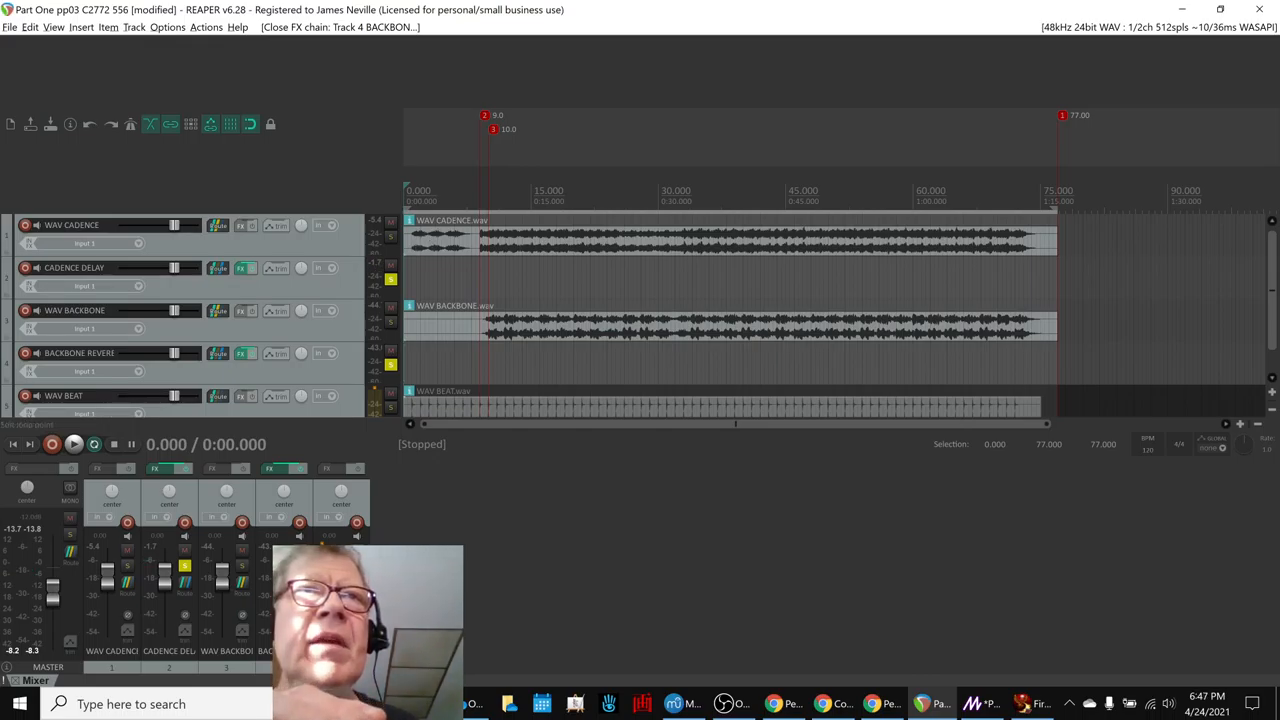
click(444, 196)
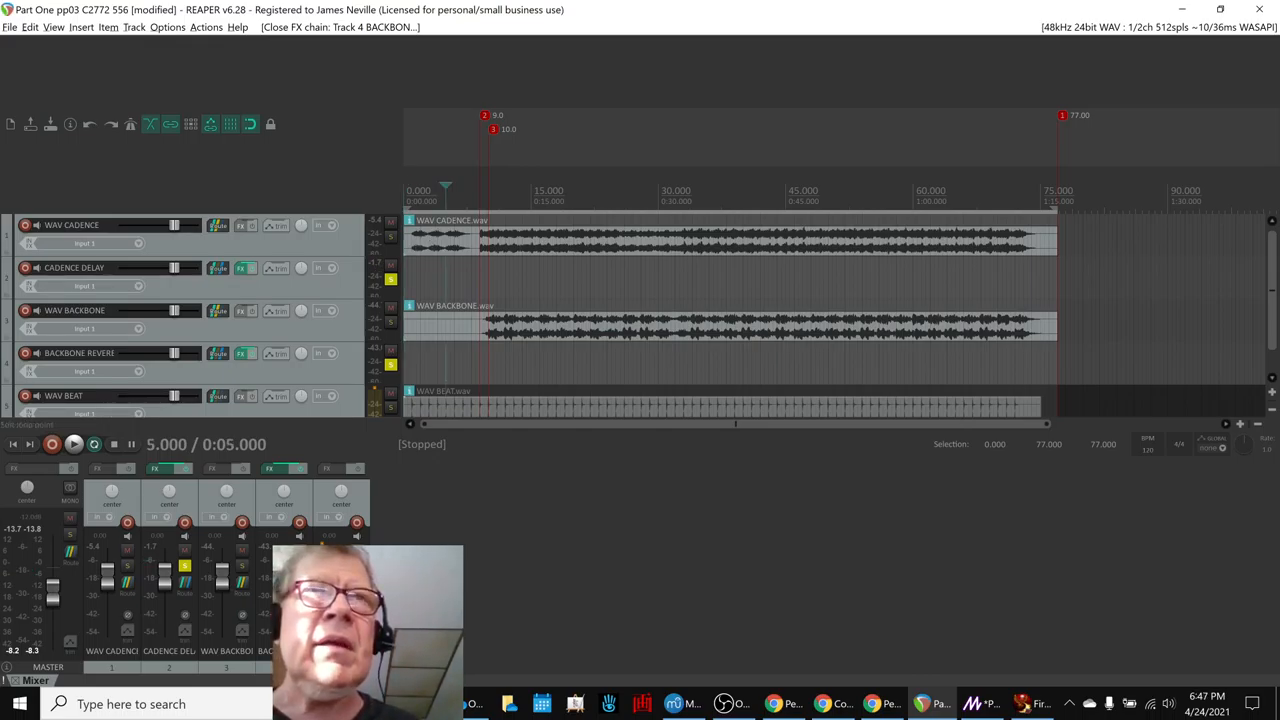
click(74, 444)
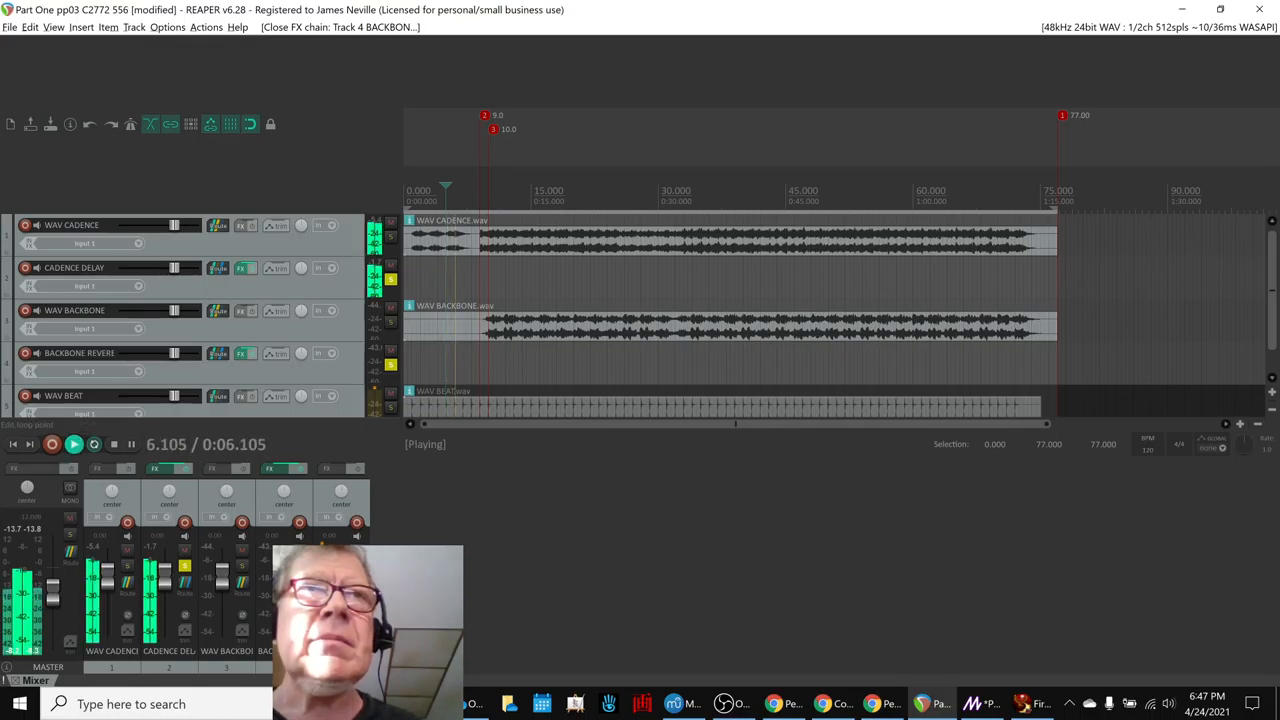
click(112, 444)
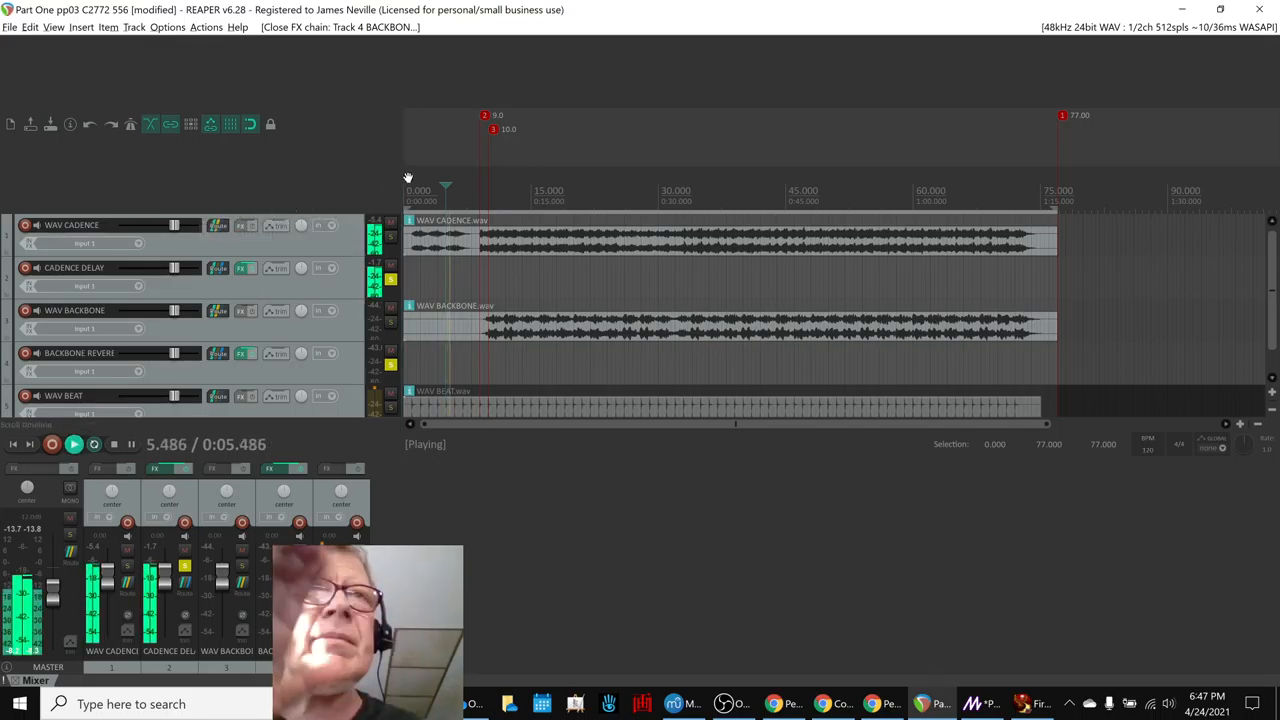
click(112, 444)
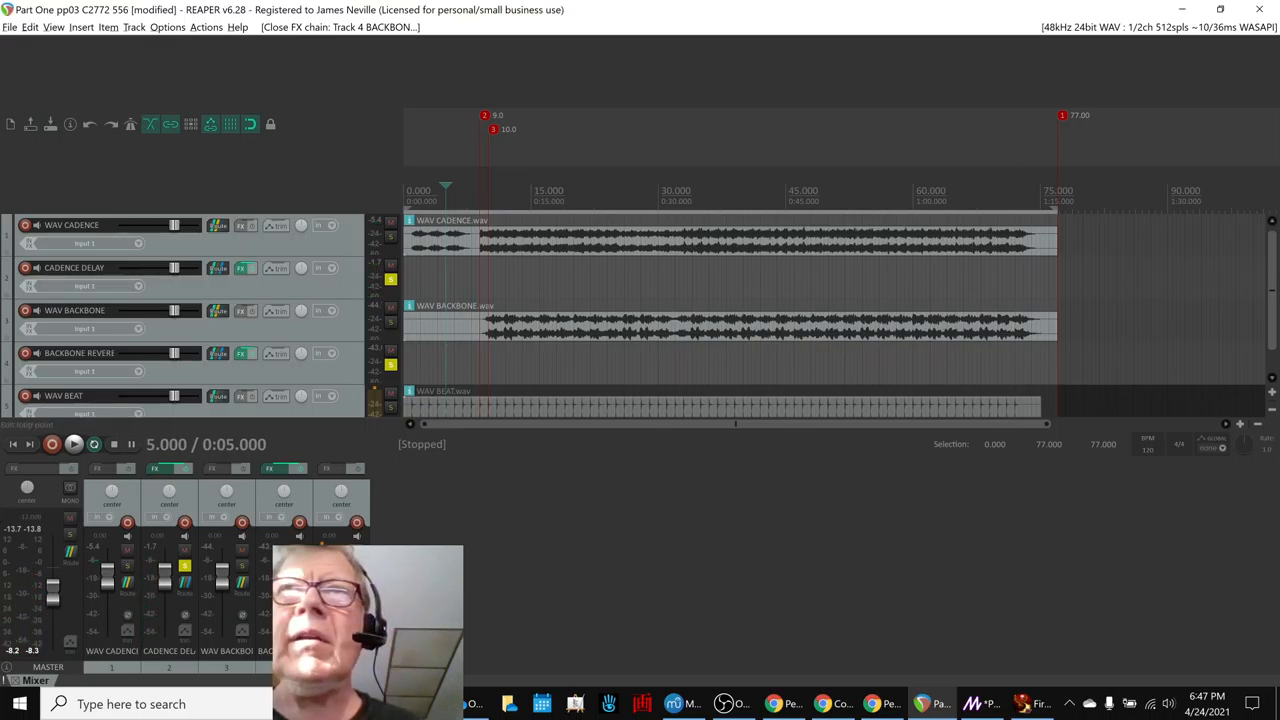
mouse_move(498, 172)
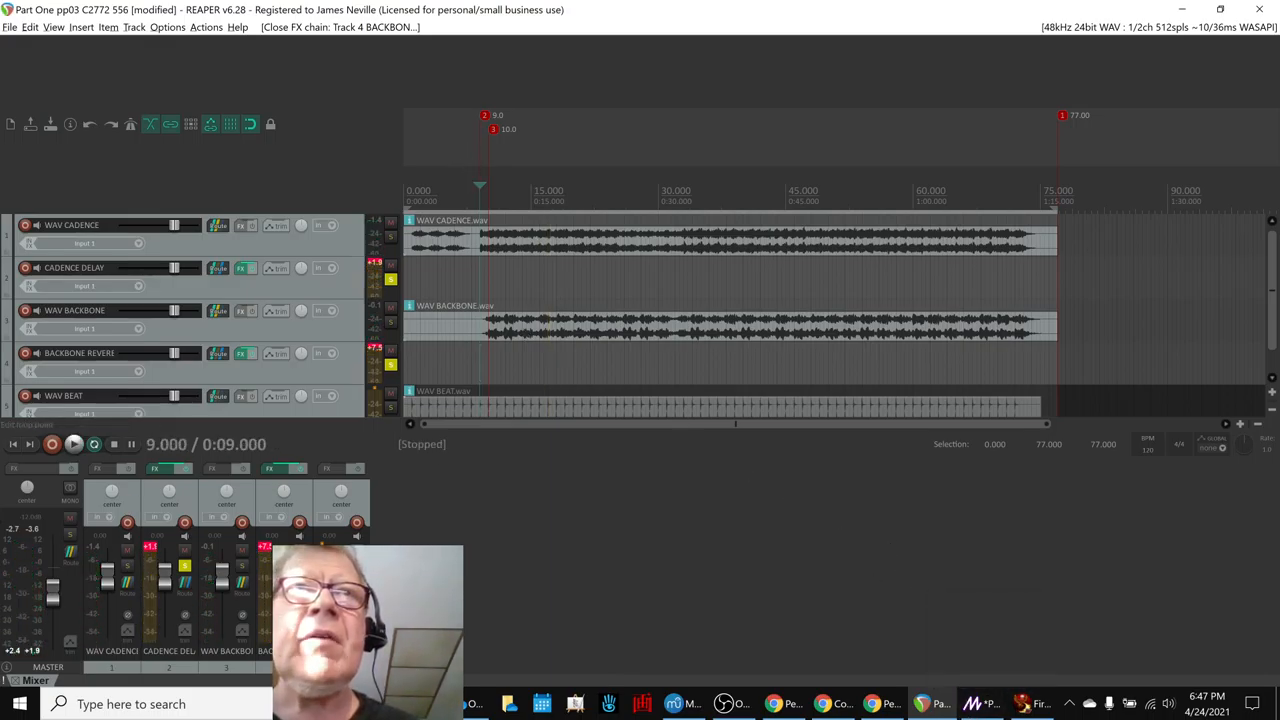
- Audition the cadence-delay and backbone-reverb tracks from 9 seconds in, then stop
click(74, 444)
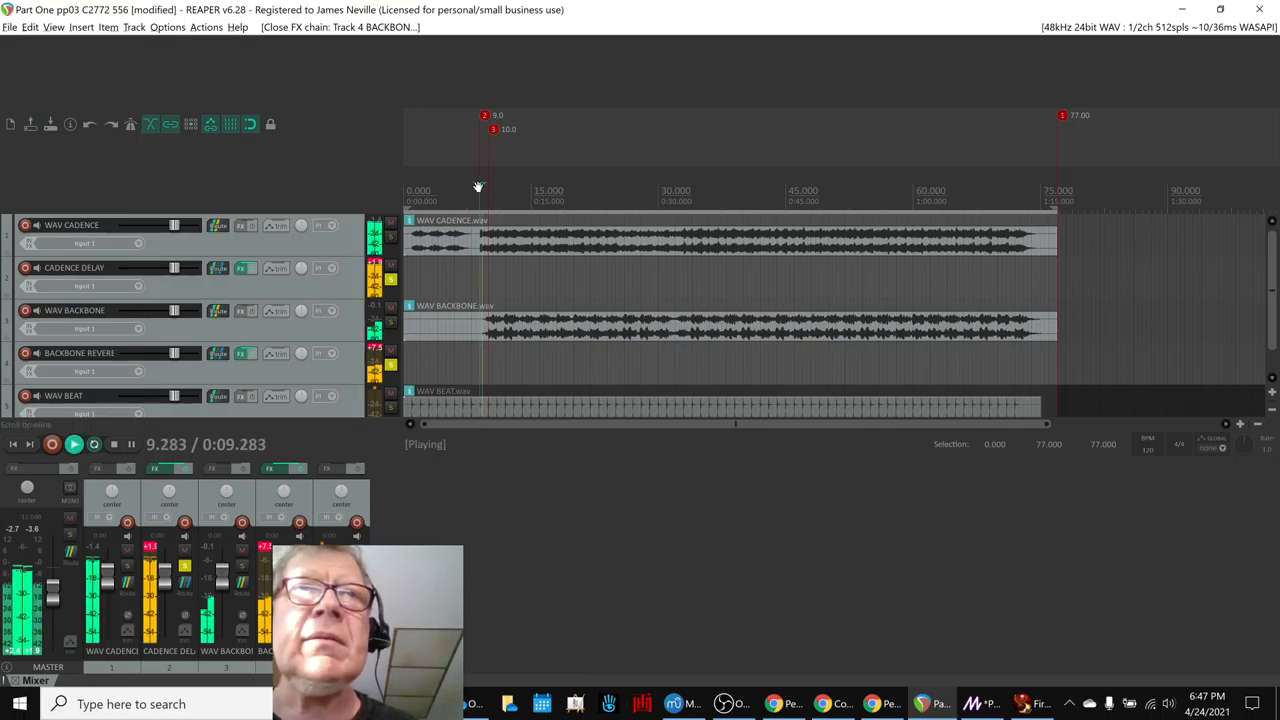
click(112, 444)
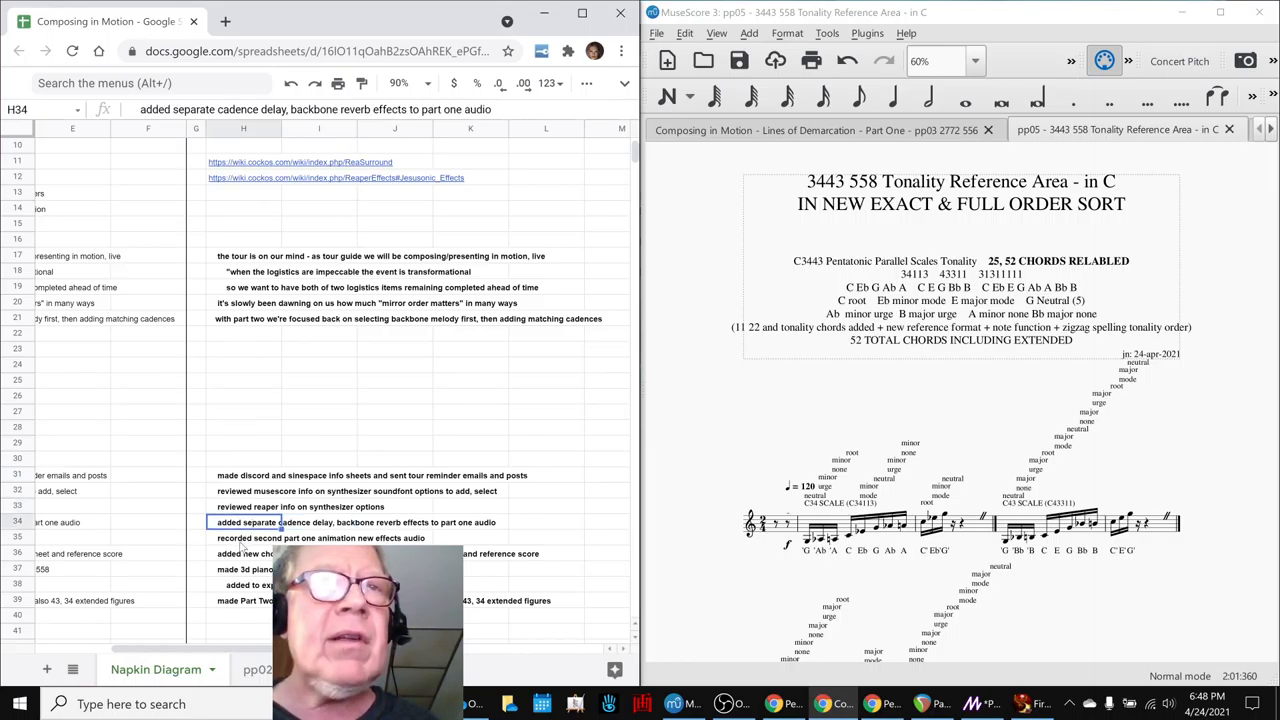
- Select the H37 note about the 3D piano kit for pp05 and bring up the Firestorm viewer
click(244, 568)
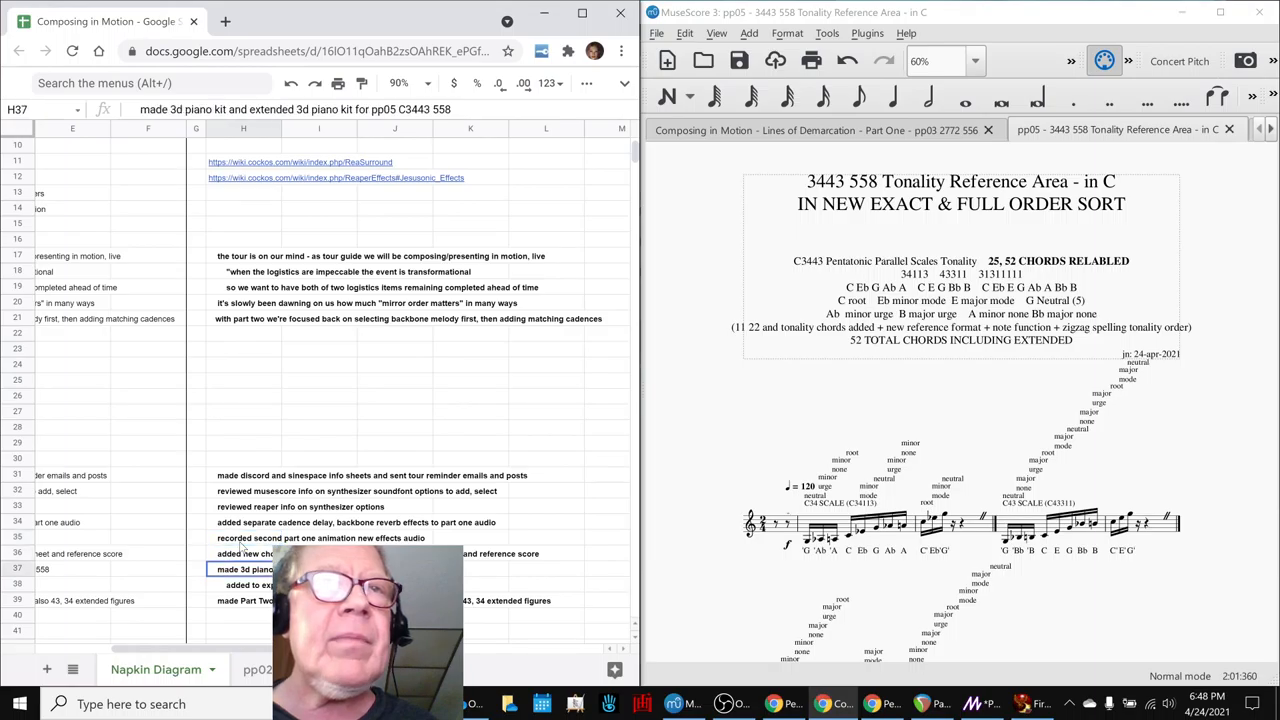
click(244, 552)
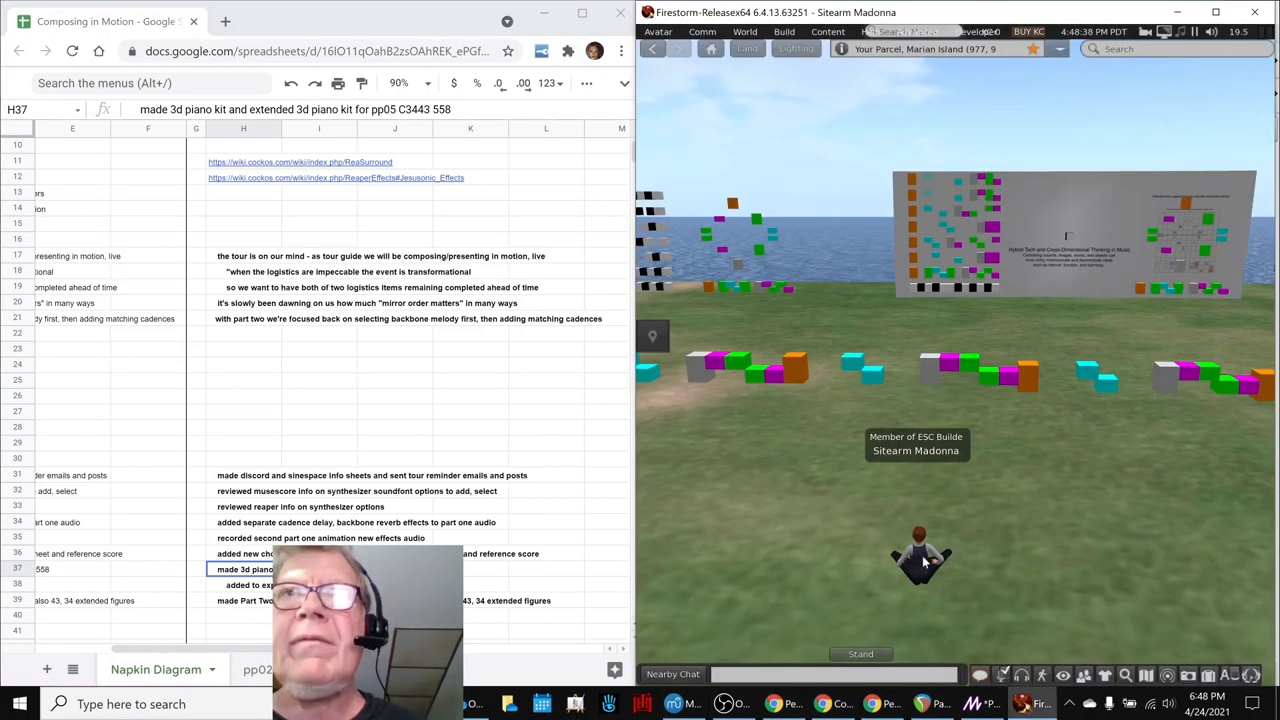
- Maximize Firestorm so the parcel with colored block rows fills the screen
click(1216, 12)
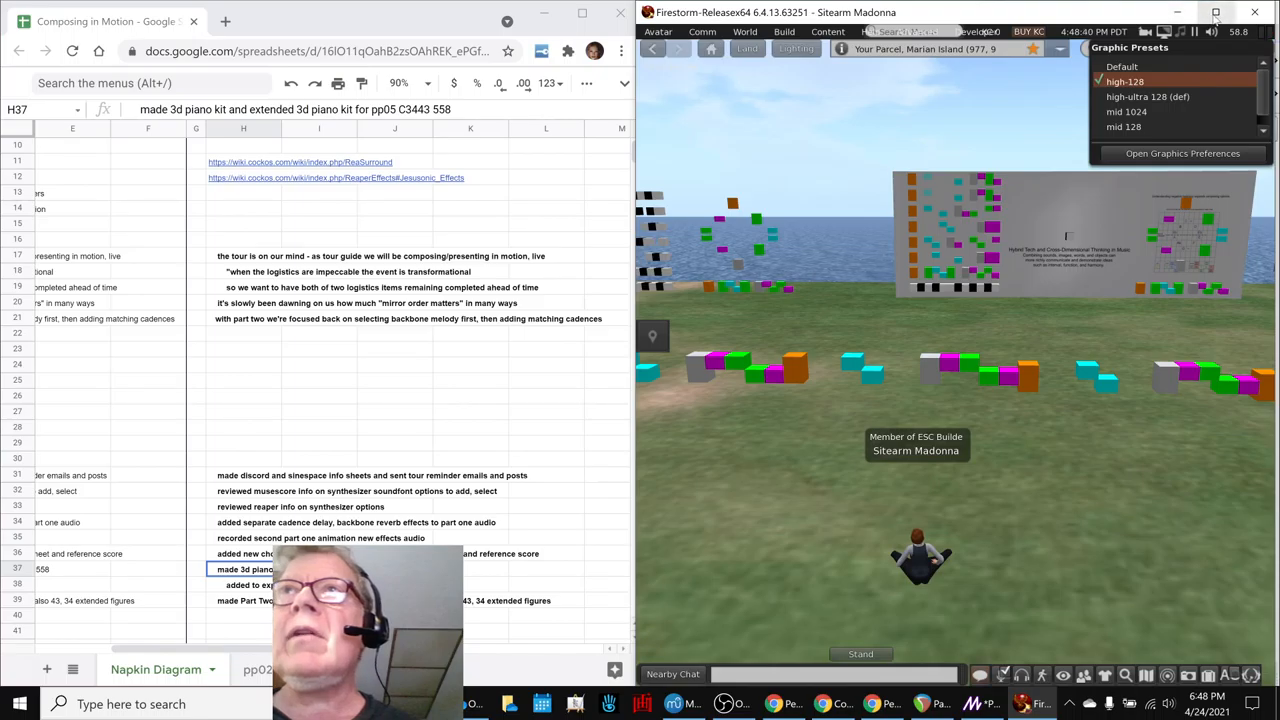
click(1216, 12)
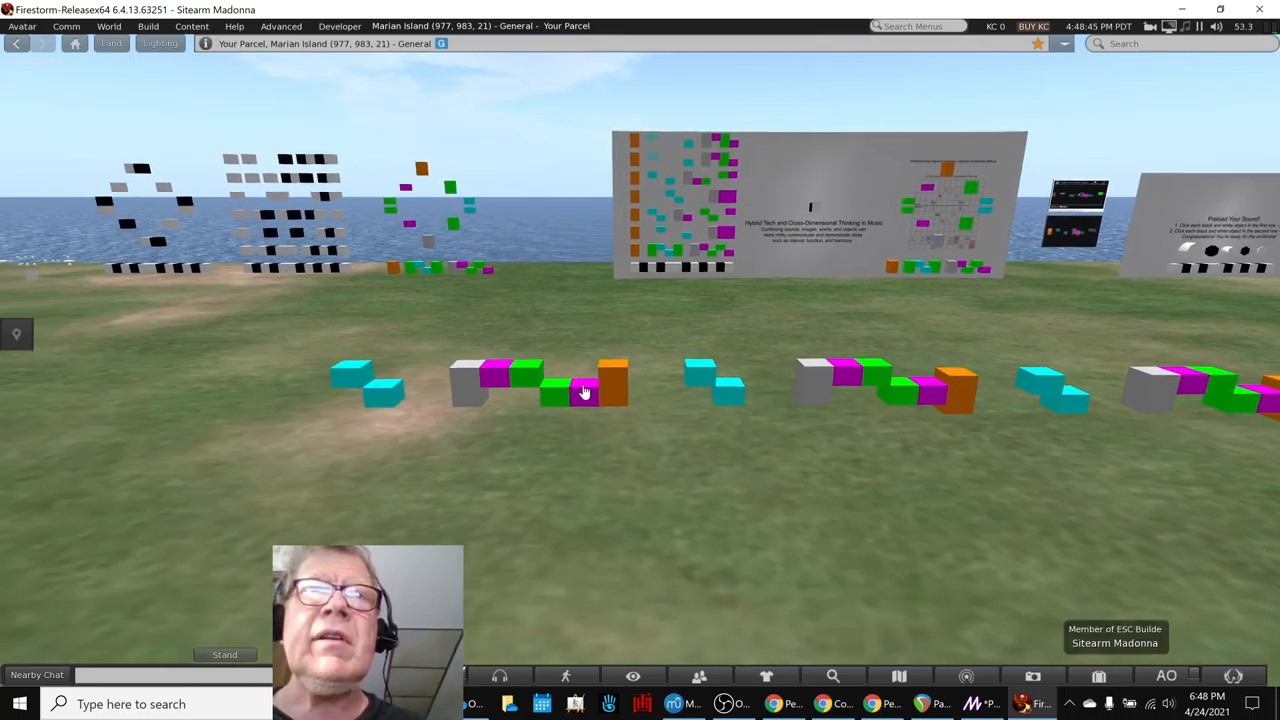
mouse_move(650, 384)
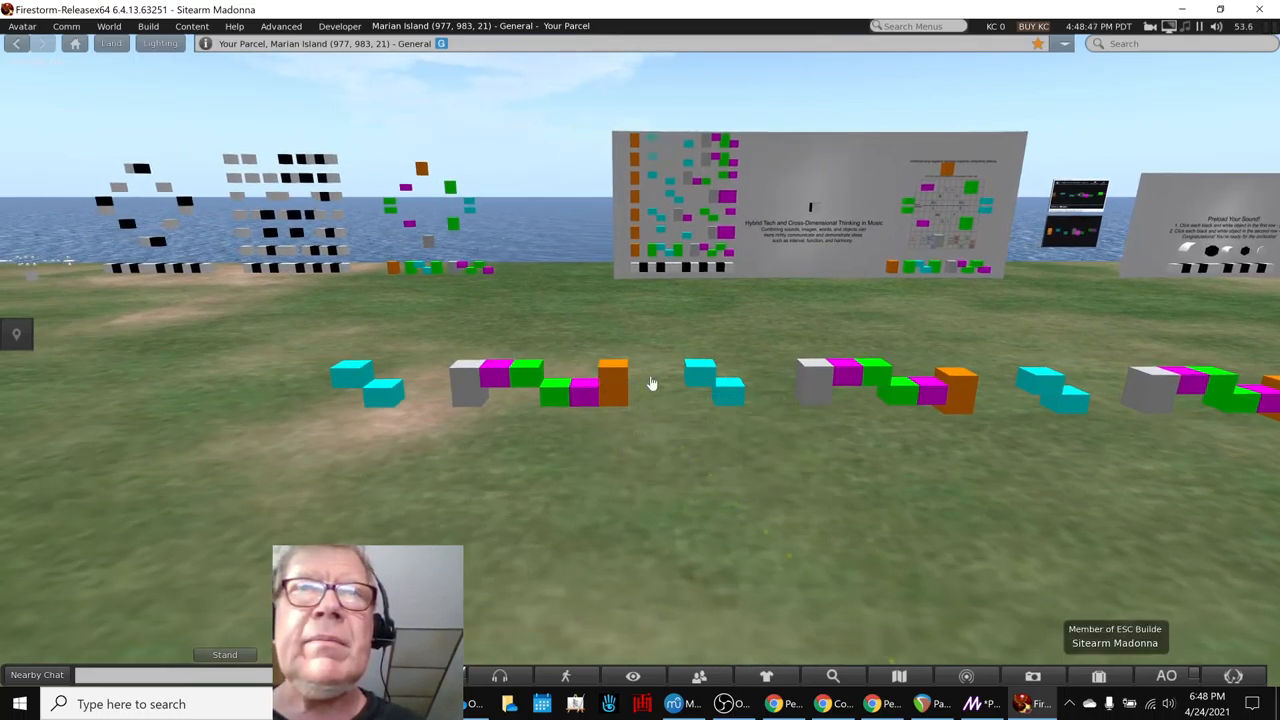
mouse_move(852, 380)
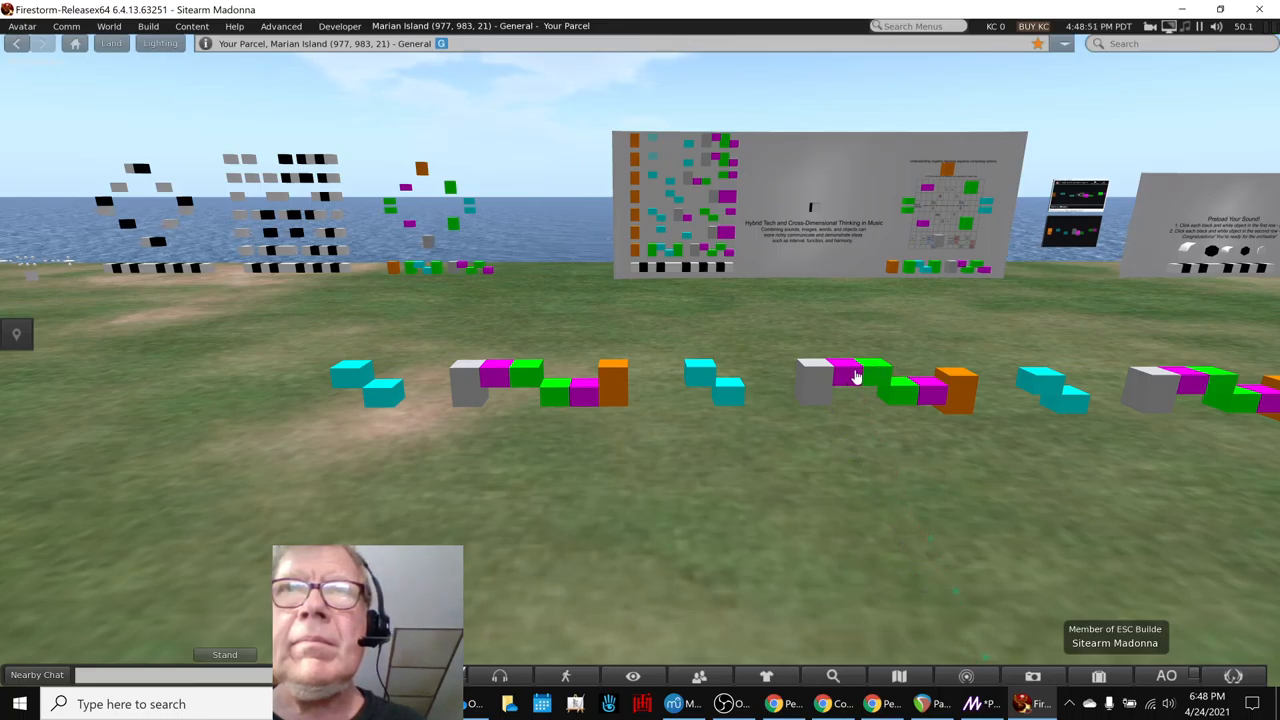
mouse_move(620, 384)
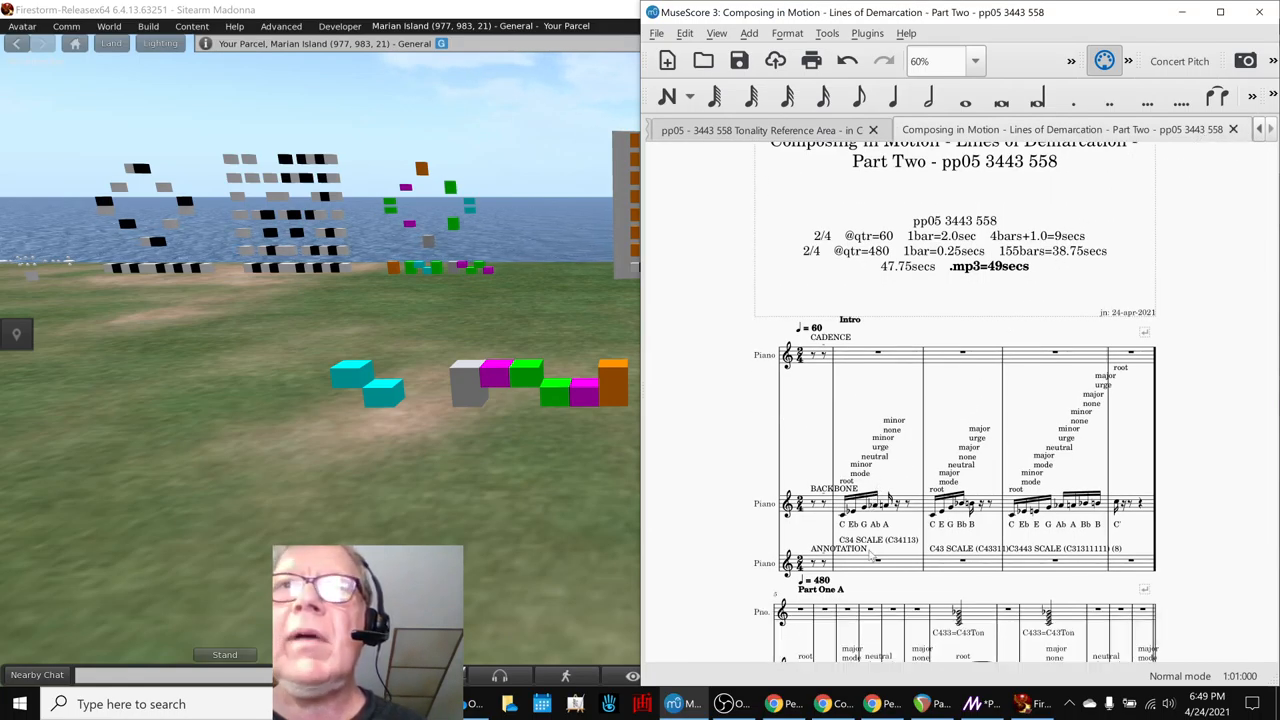
- Compare the pp05 Color Duo Extended piano kit blocks with the MuseScore score, then return to the world view
scroll(down, 3)
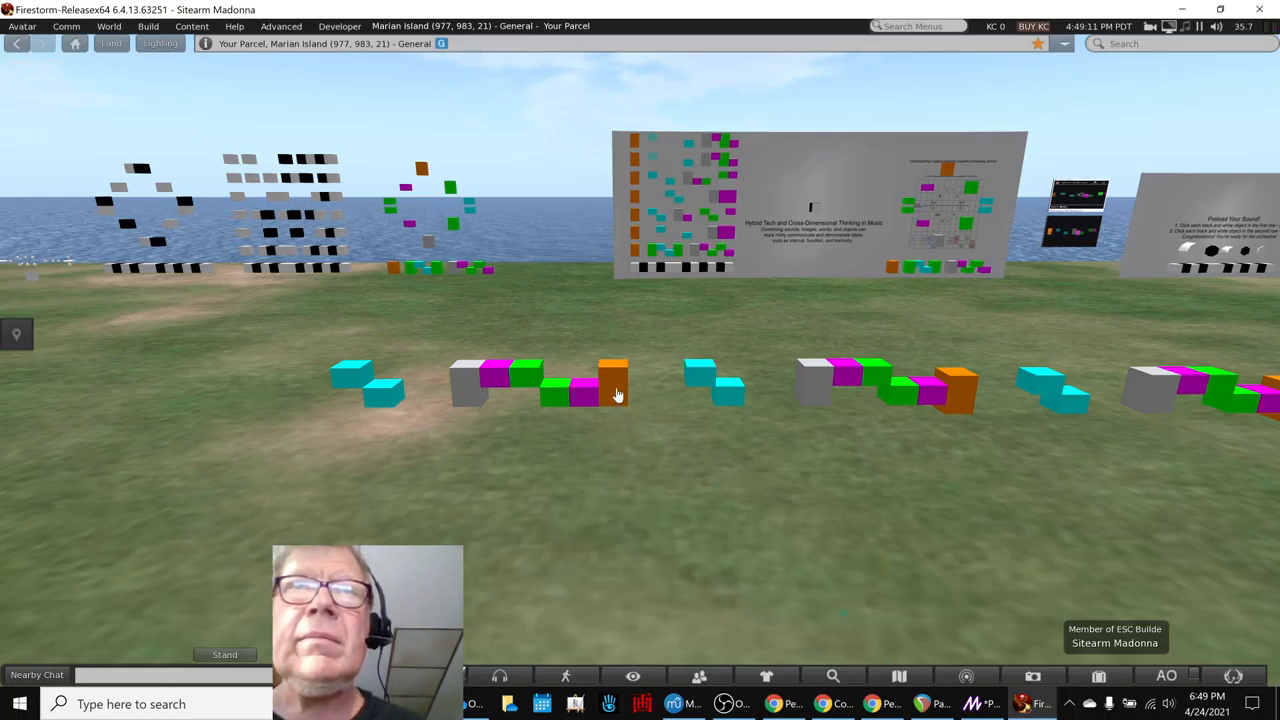
mouse_move(816, 400)
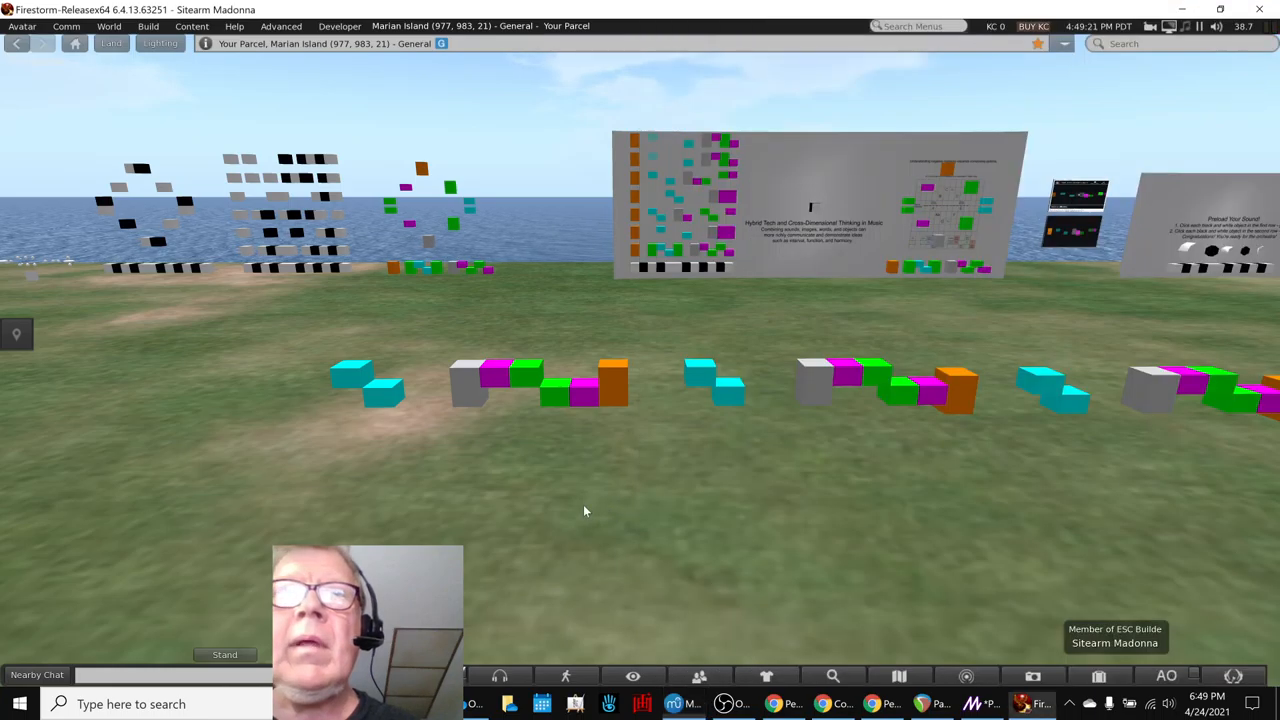
mouse_move(616, 390)
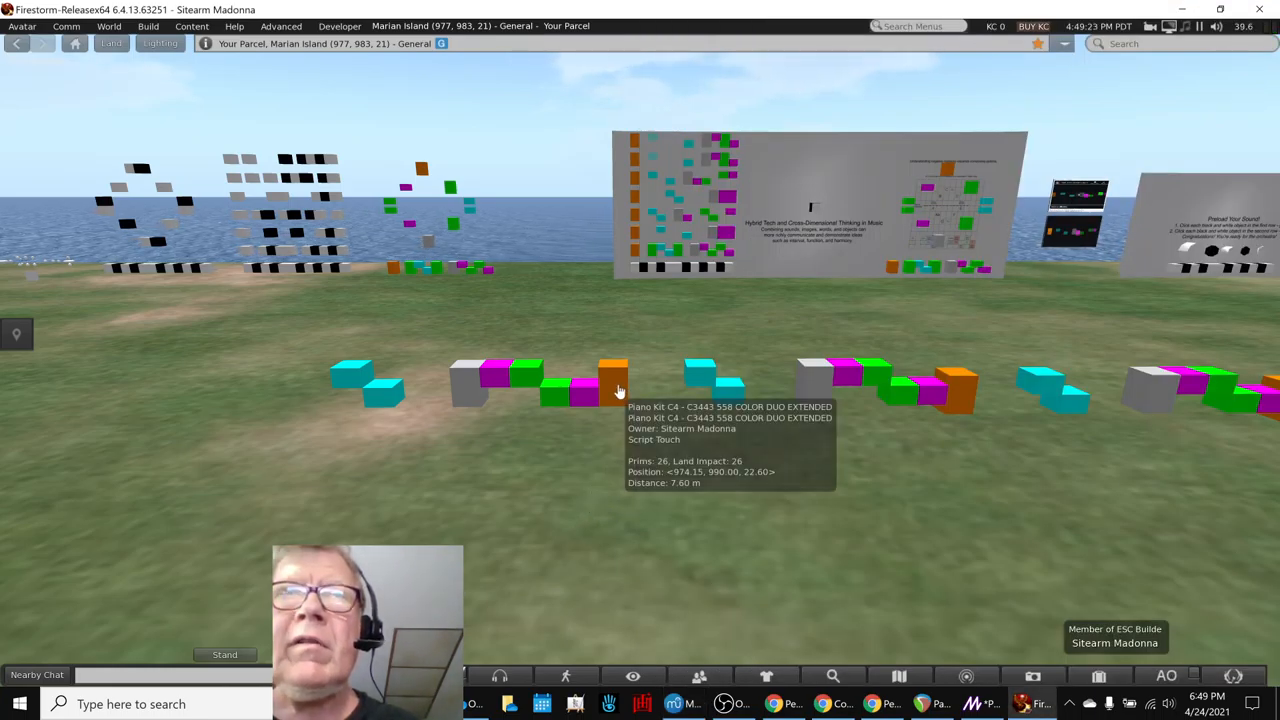
mouse_move(798, 396)
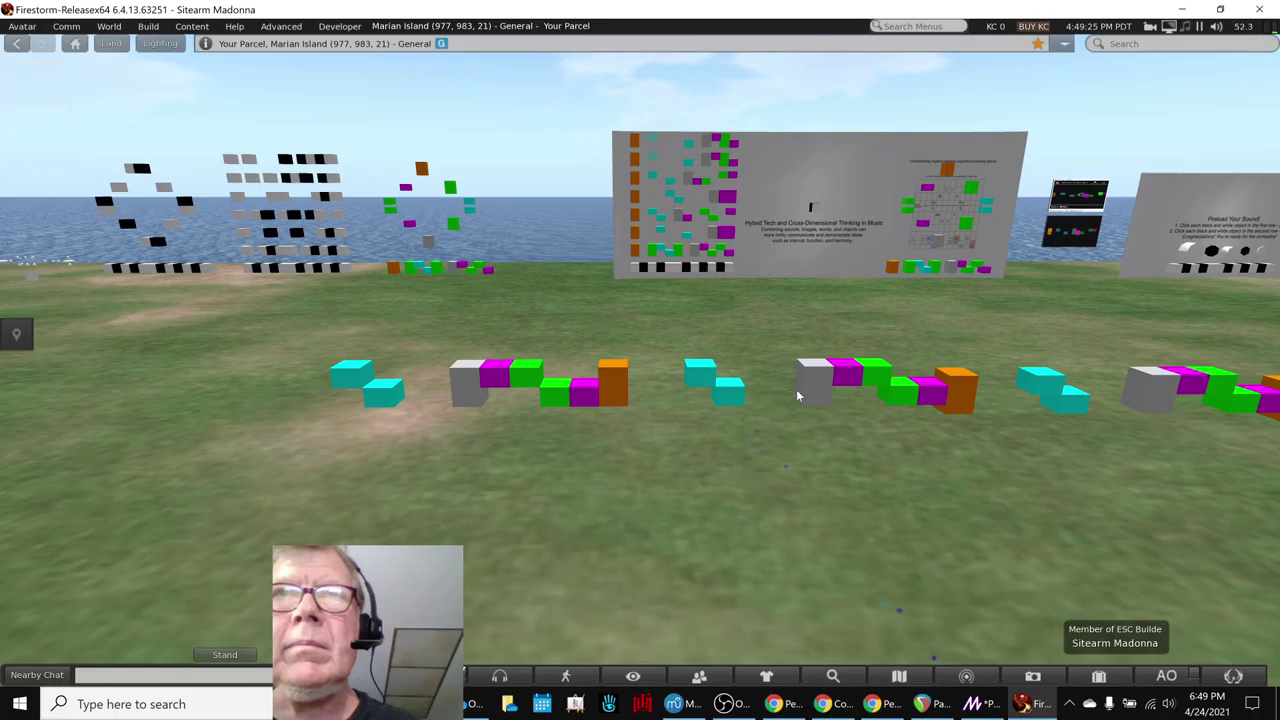
mouse_move(904, 404)
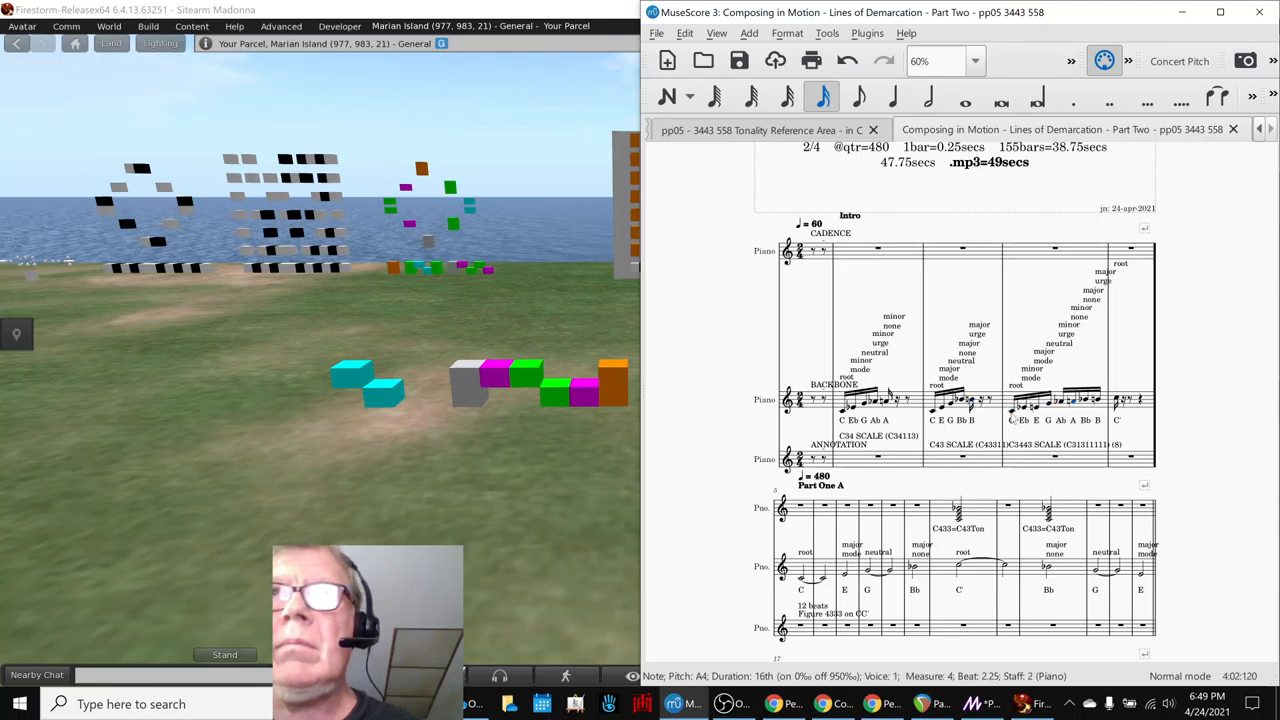
click(1076, 410)
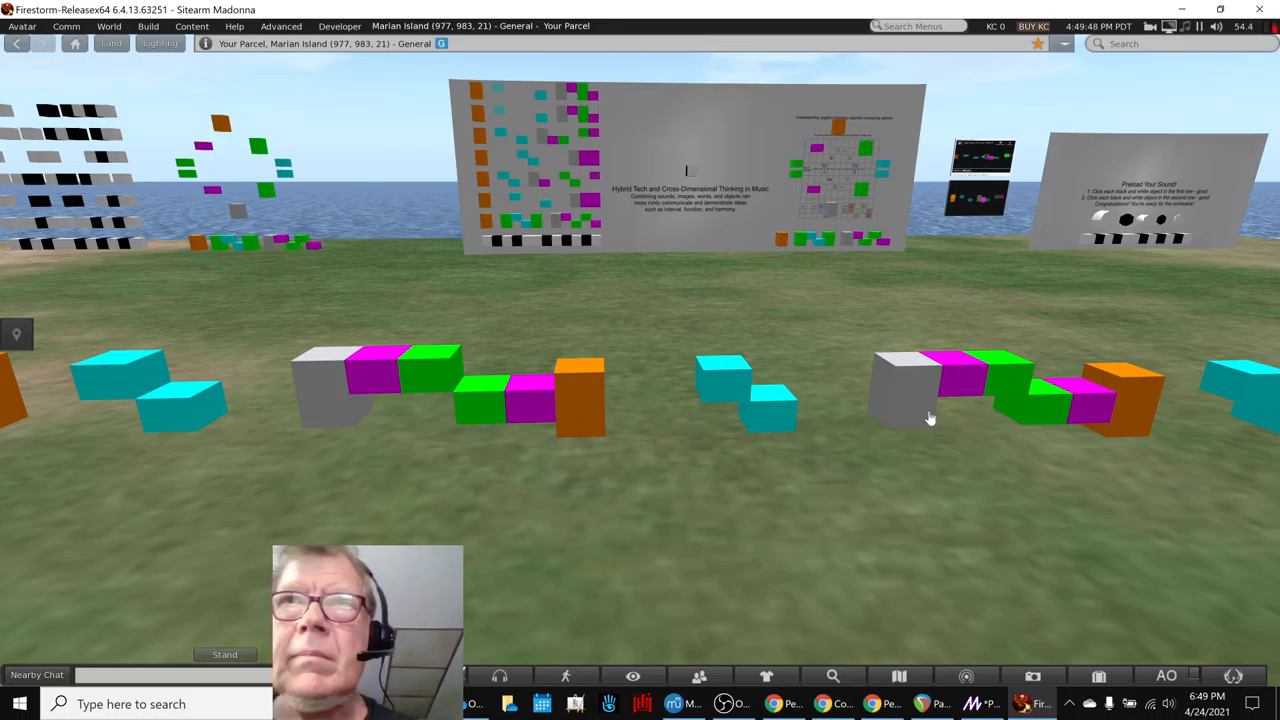
mouse_move(1040, 420)
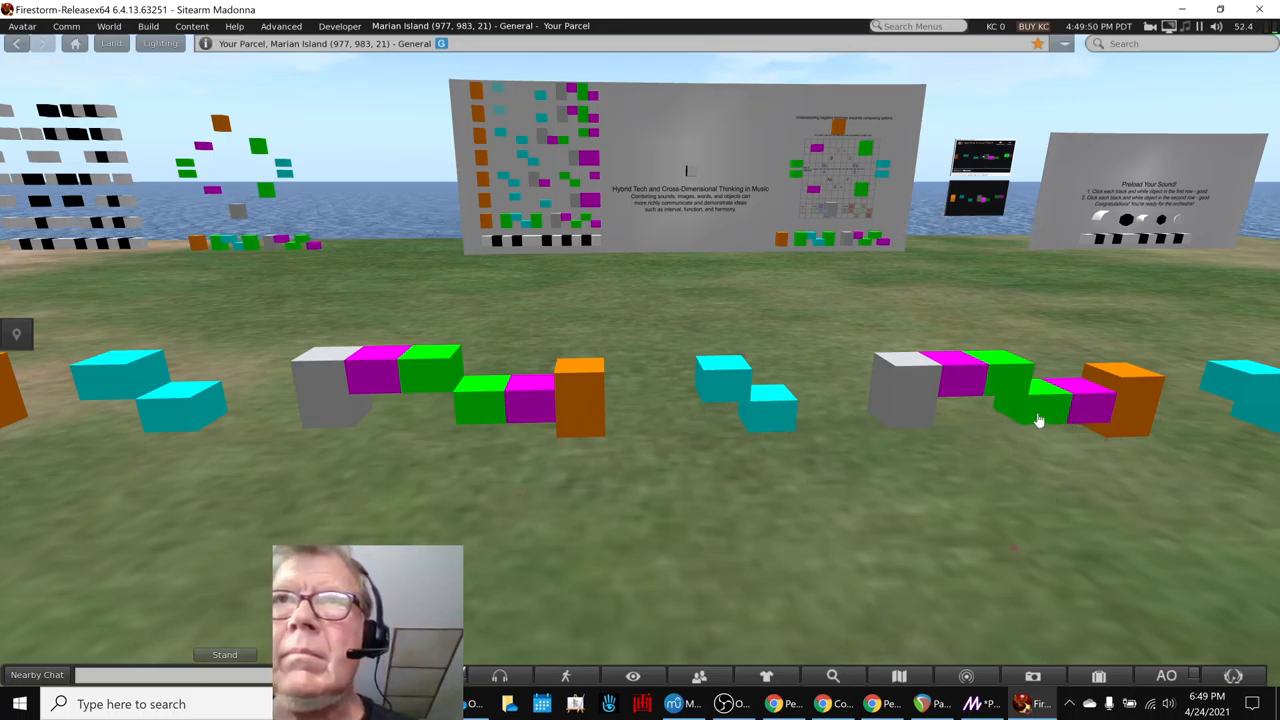
mouse_move(664, 432)
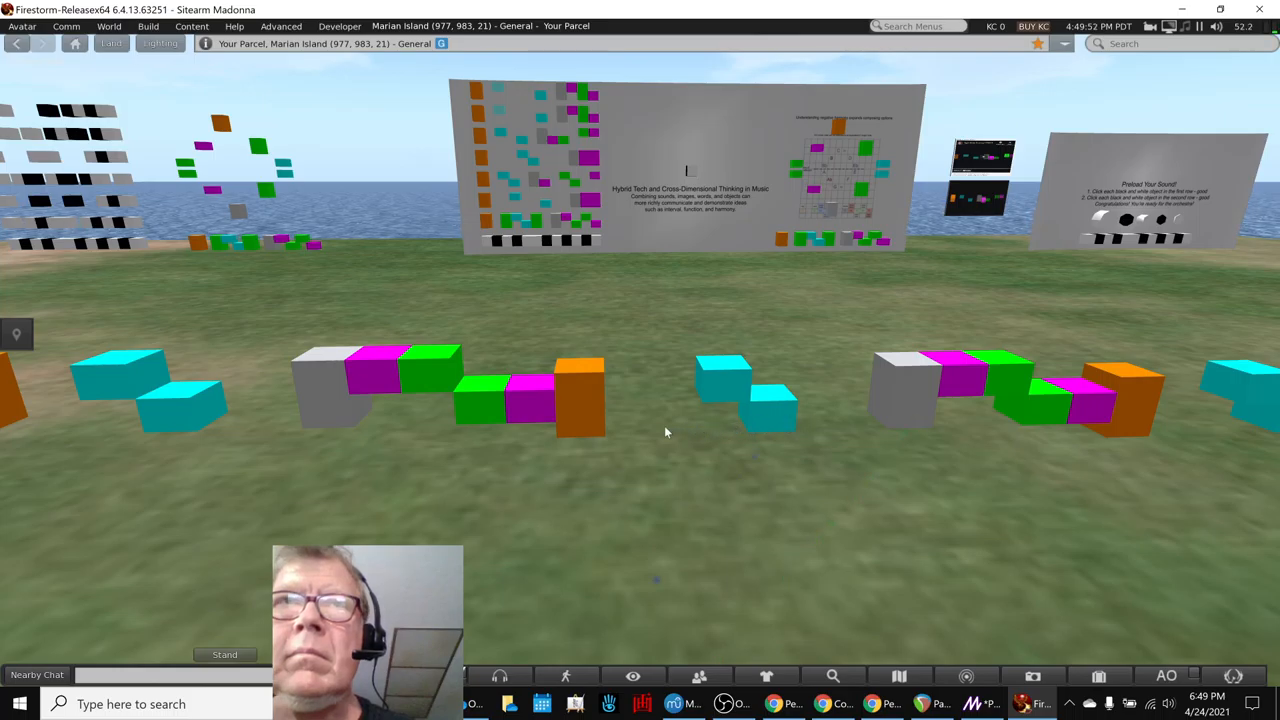
mouse_move(948, 434)
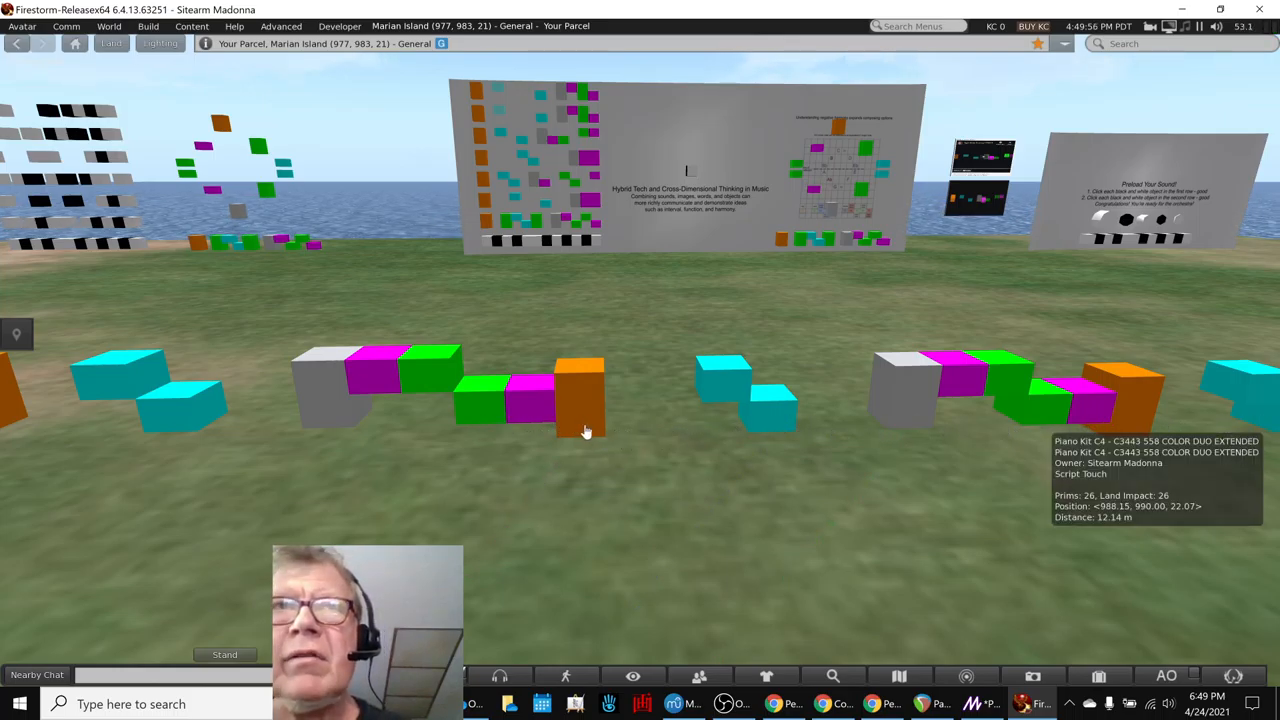
mouse_move(768, 428)
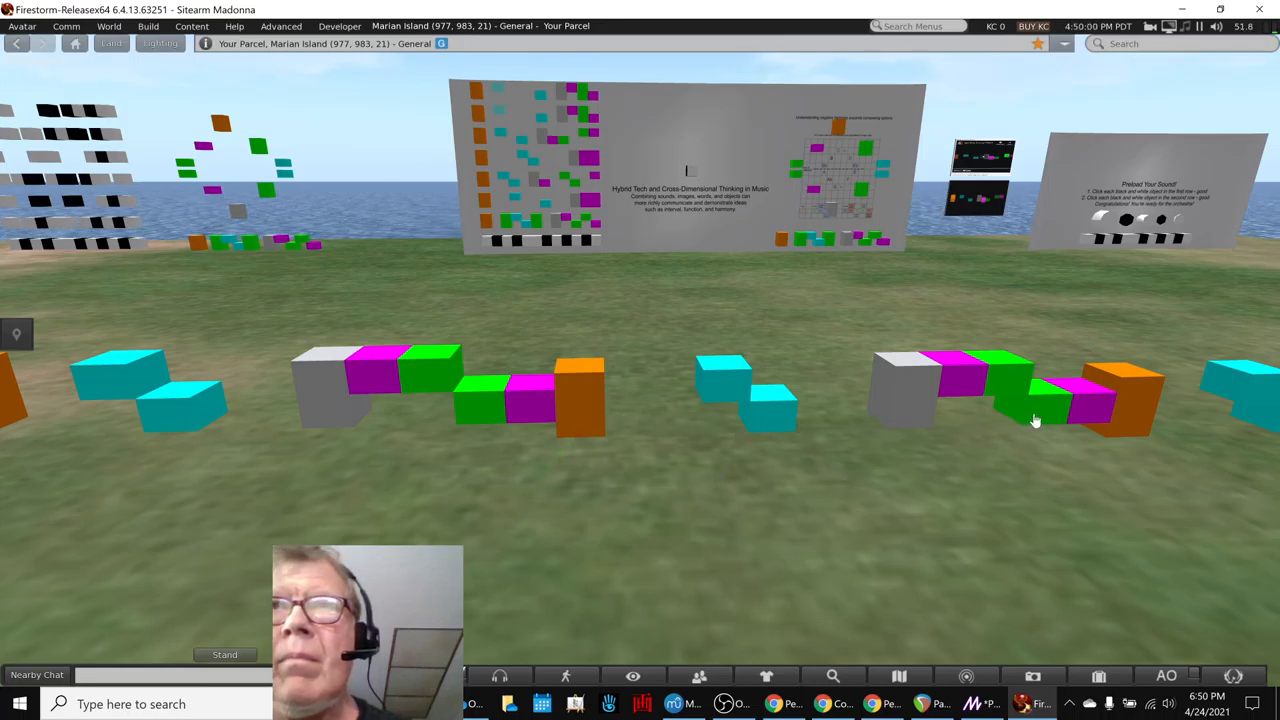
mouse_move(1096, 420)
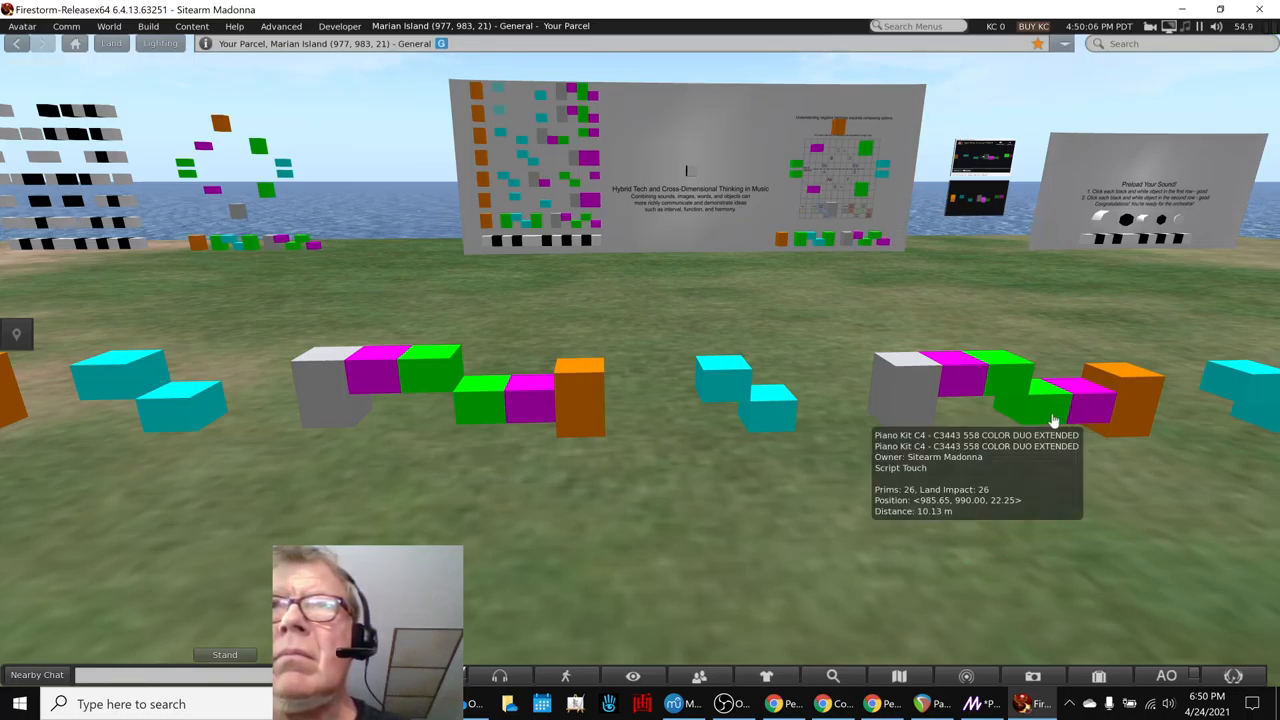
mouse_move(590, 430)
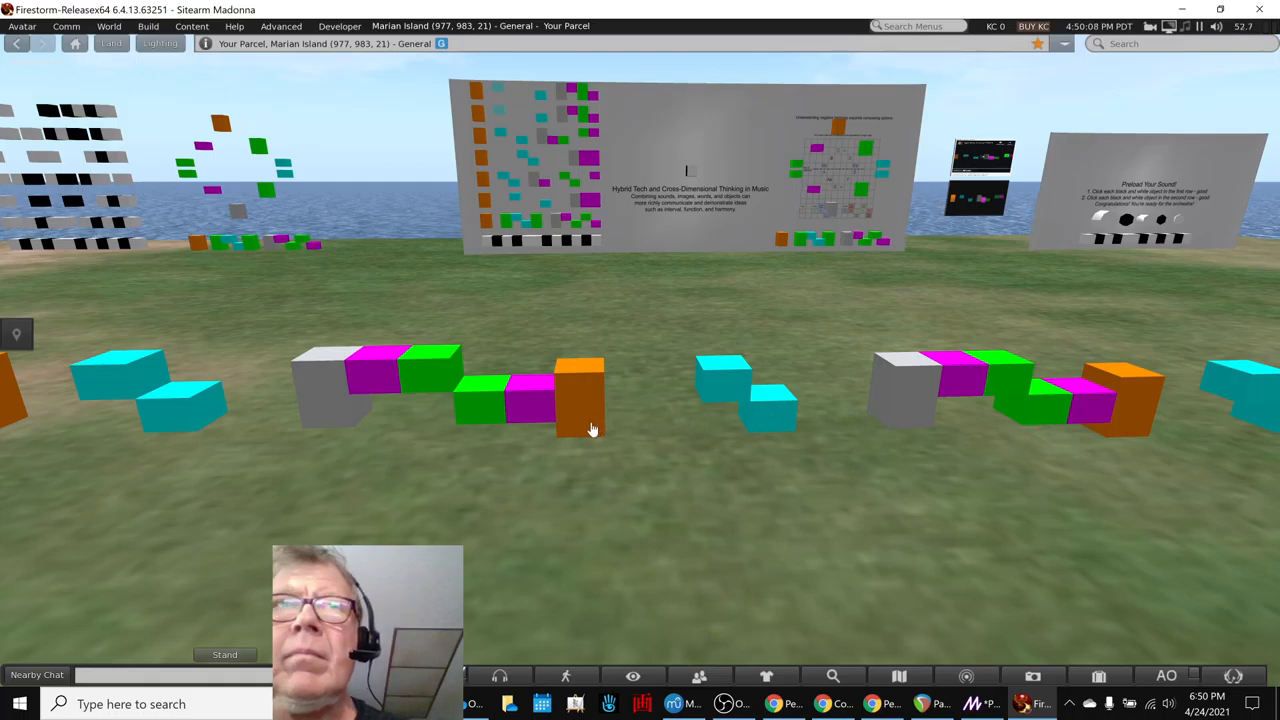
mouse_move(890, 422)
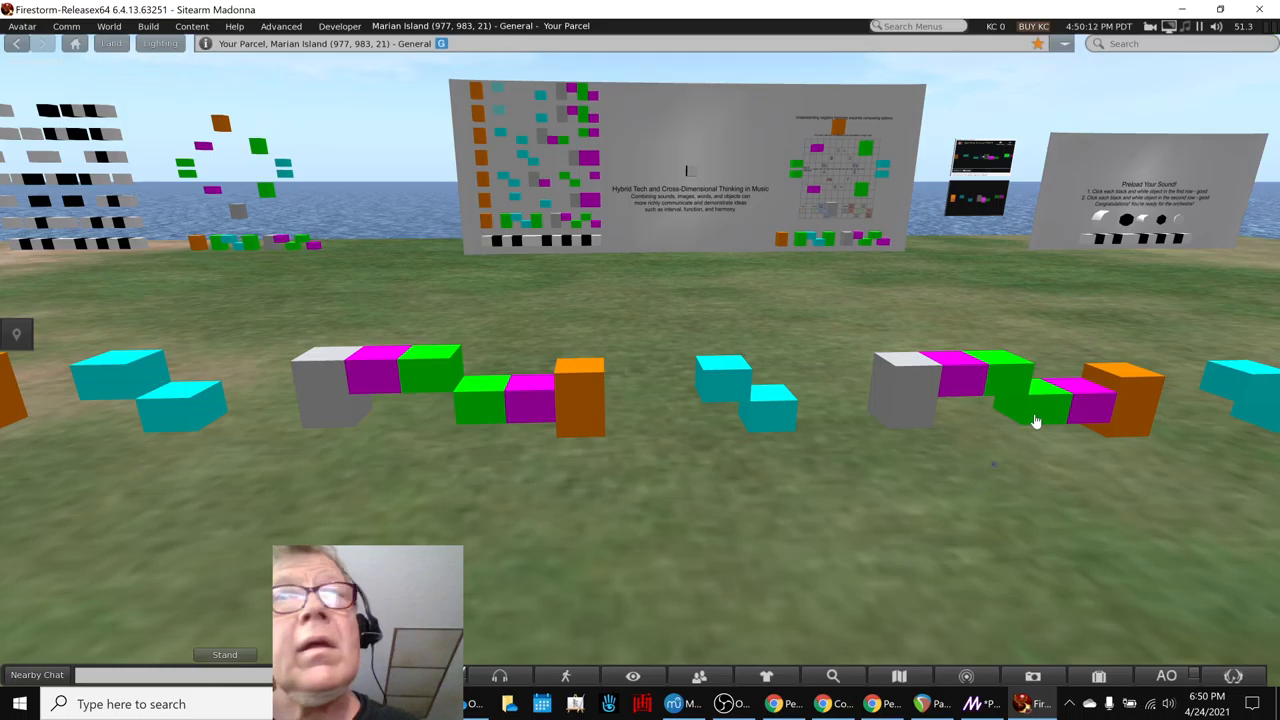
mouse_move(1128, 428)
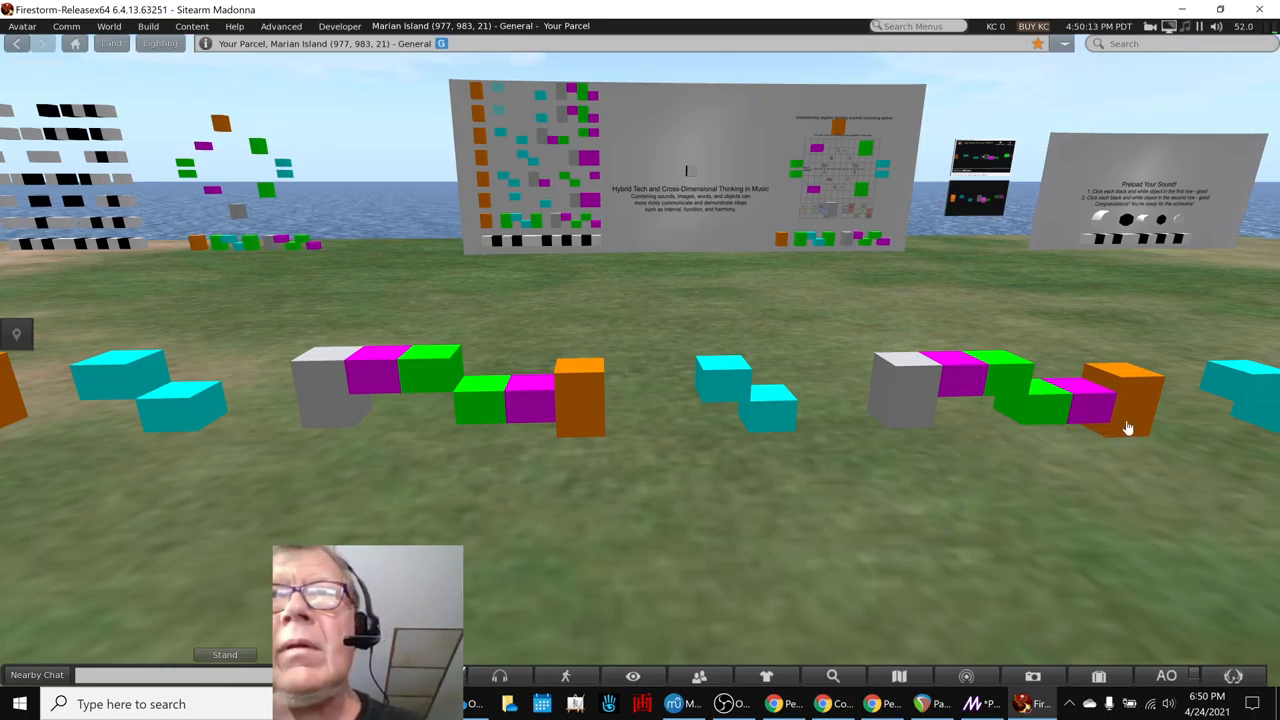
mouse_move(1070, 428)
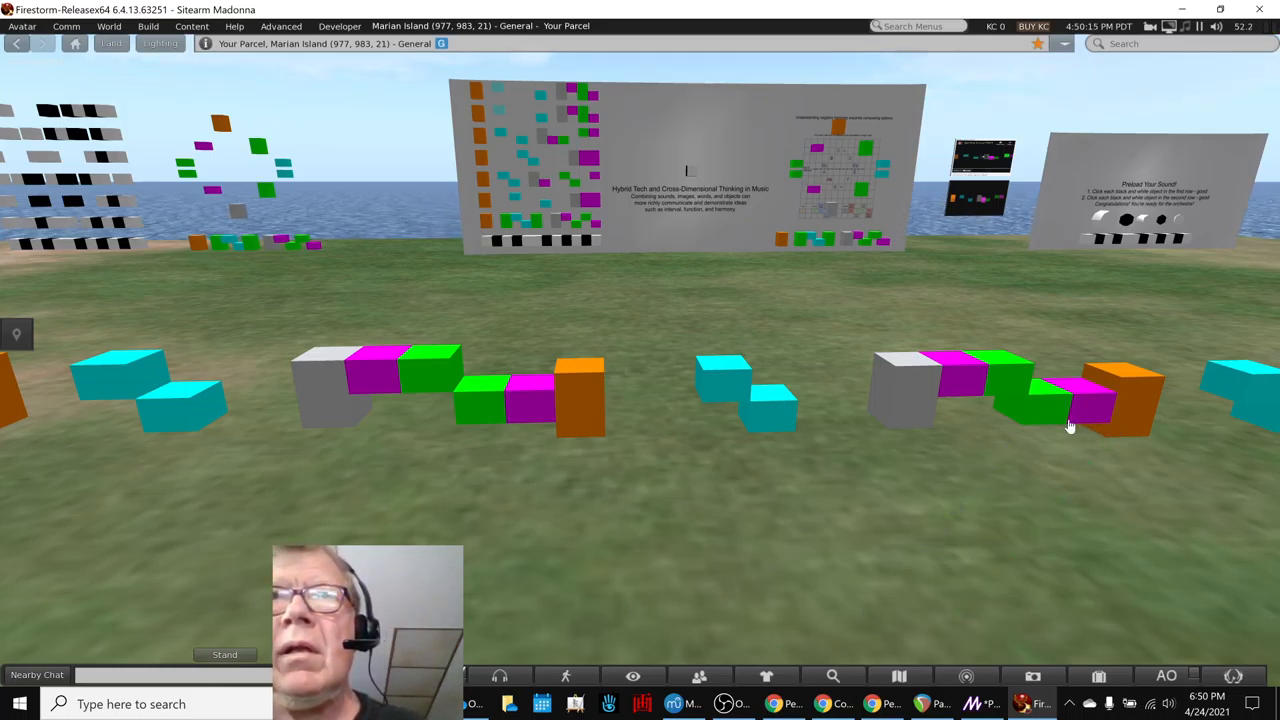
mouse_move(710, 384)
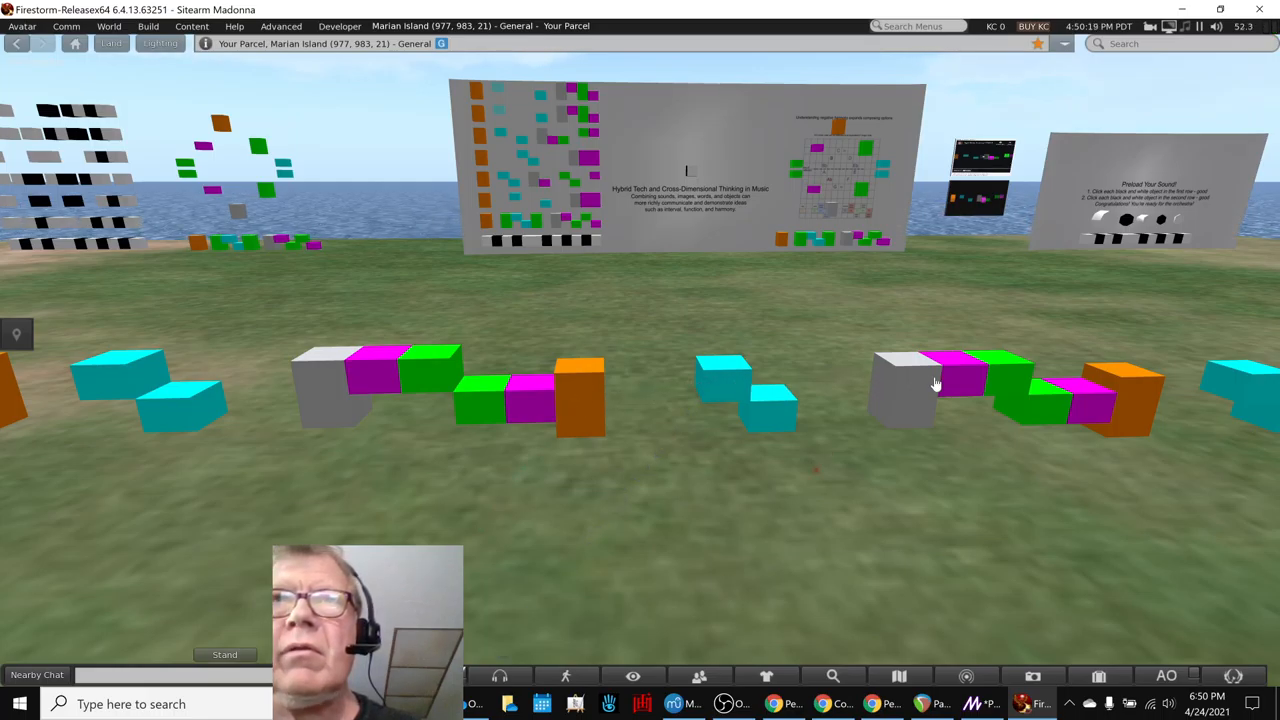
mouse_move(998, 380)
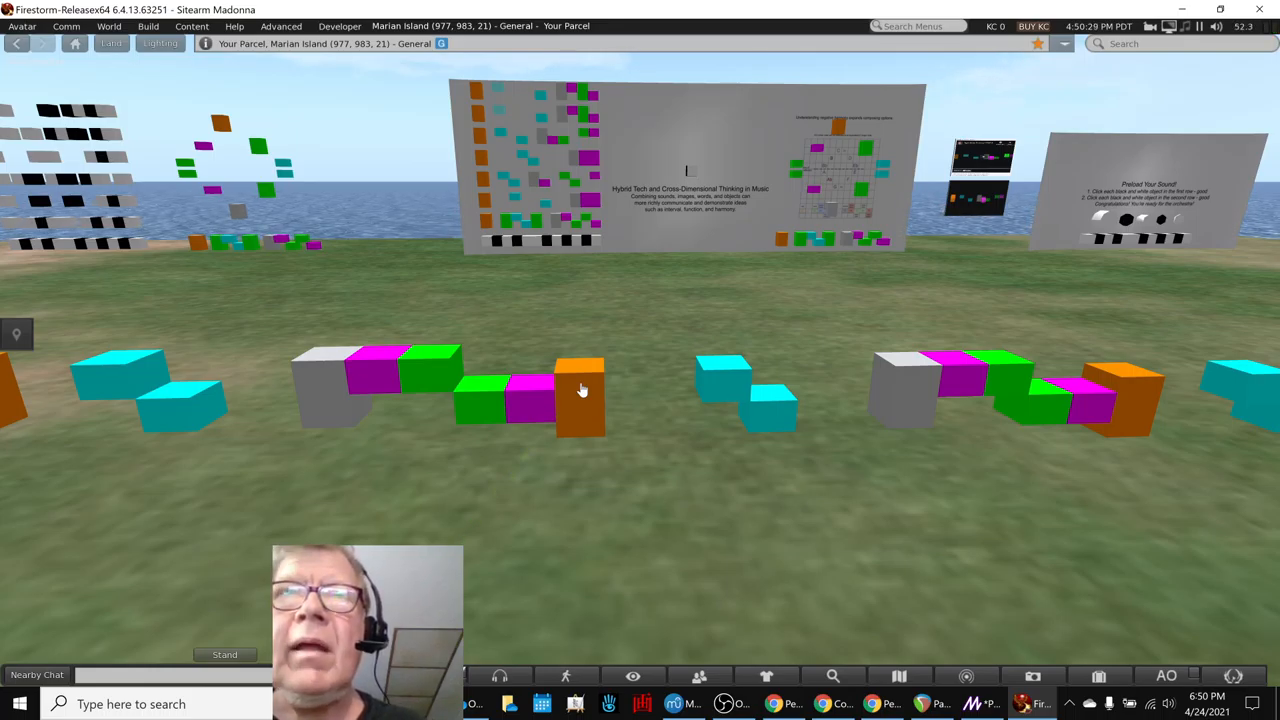
mouse_move(1010, 398)
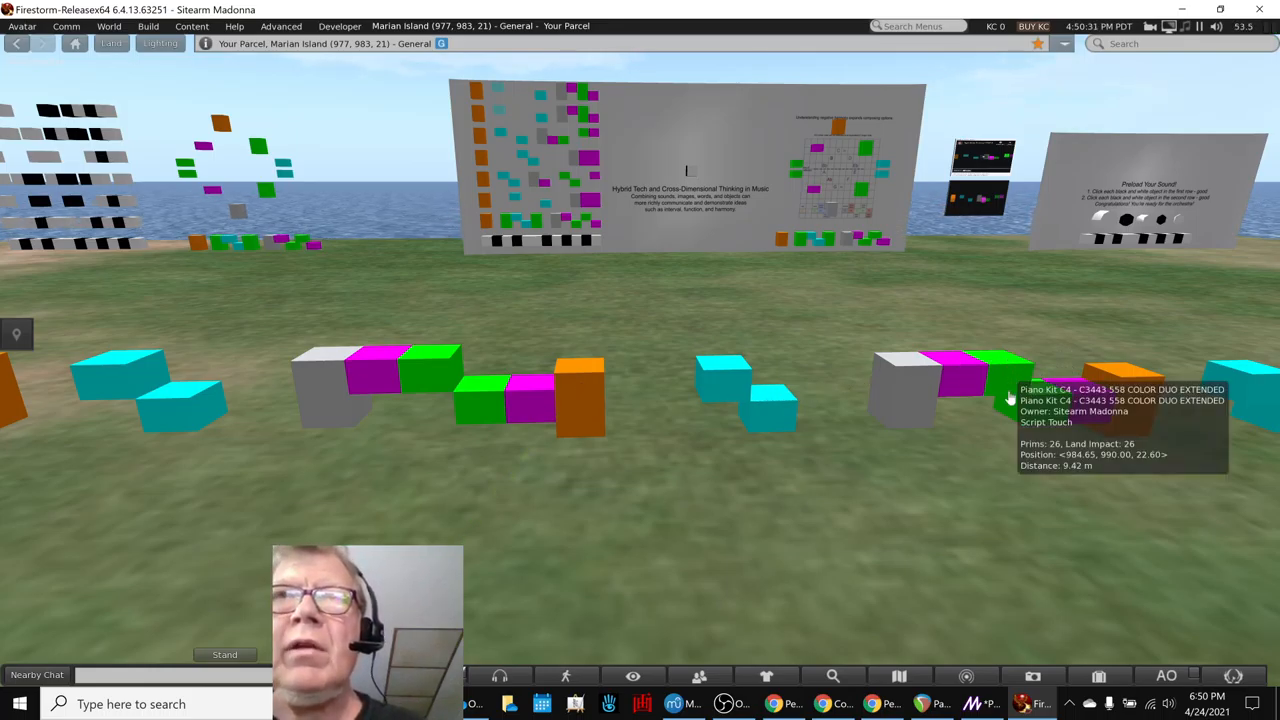
mouse_move(868, 488)
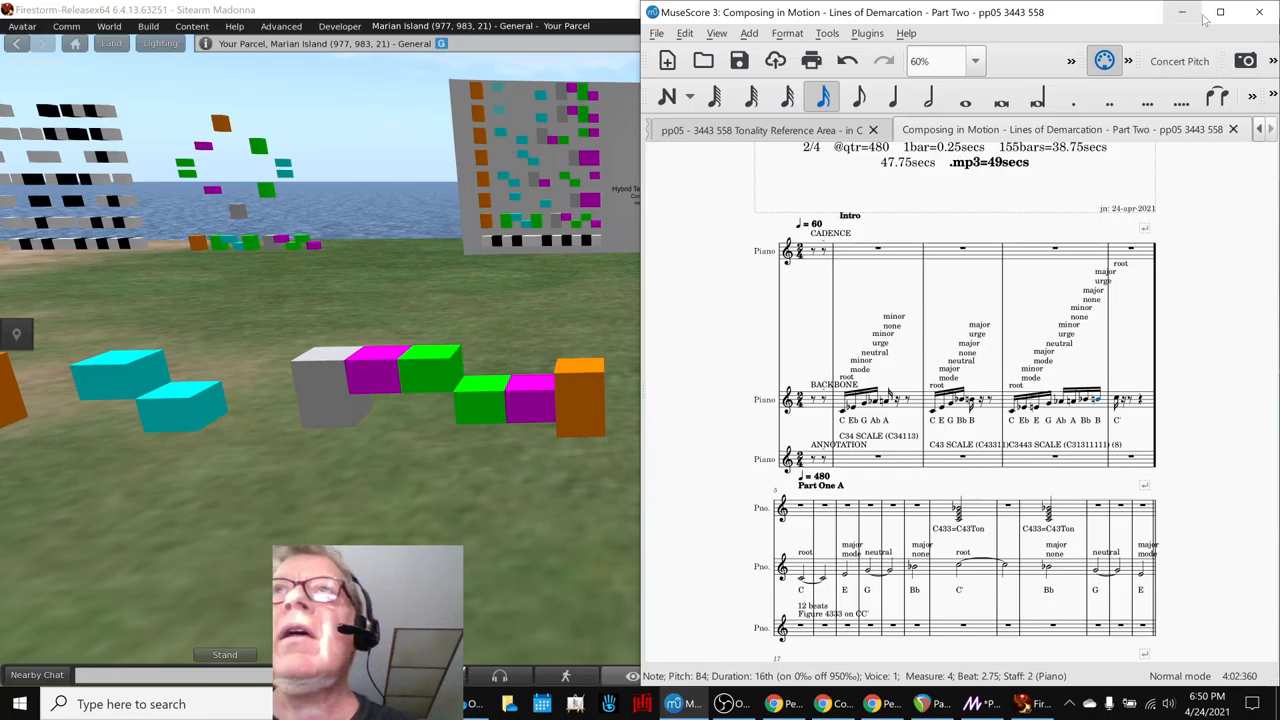
- Bring the MuseScore Part Two score for pp05 3443 558 to full screen
click(1220, 12)
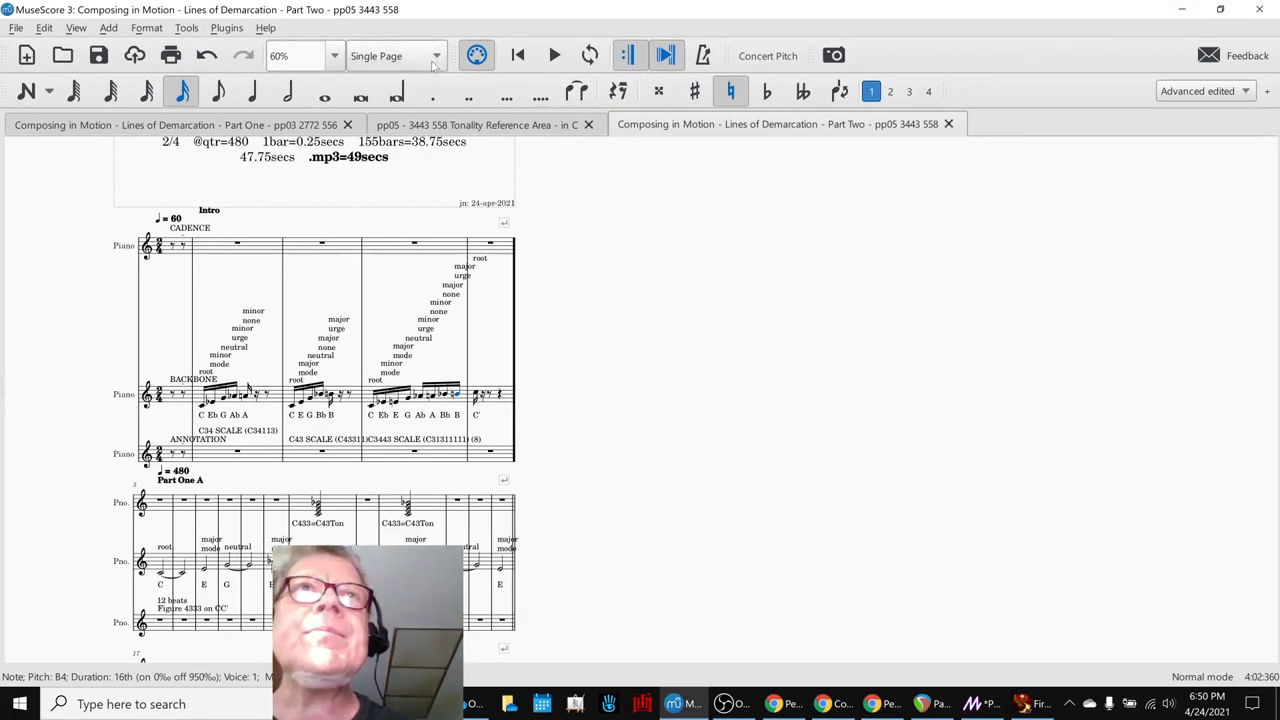
- Set the Part Two score to Continuous View and play it back through the intro
click(396, 56)
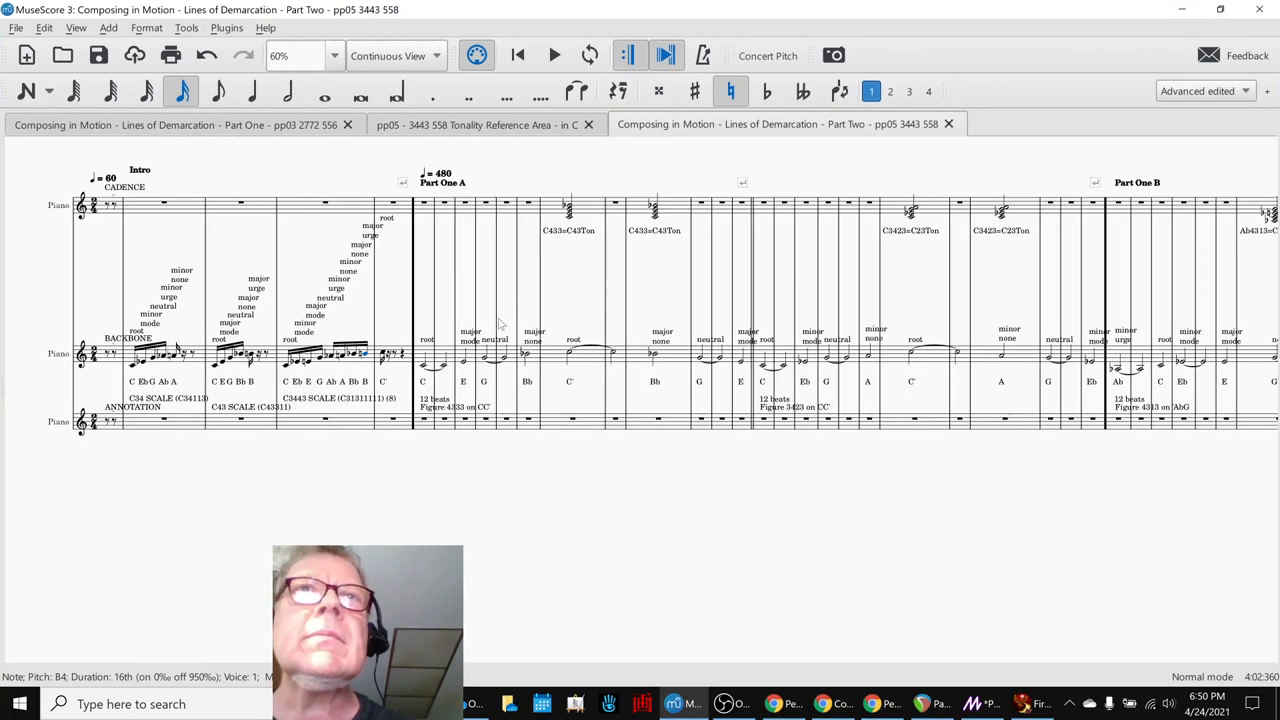
mouse_move(470, 520)
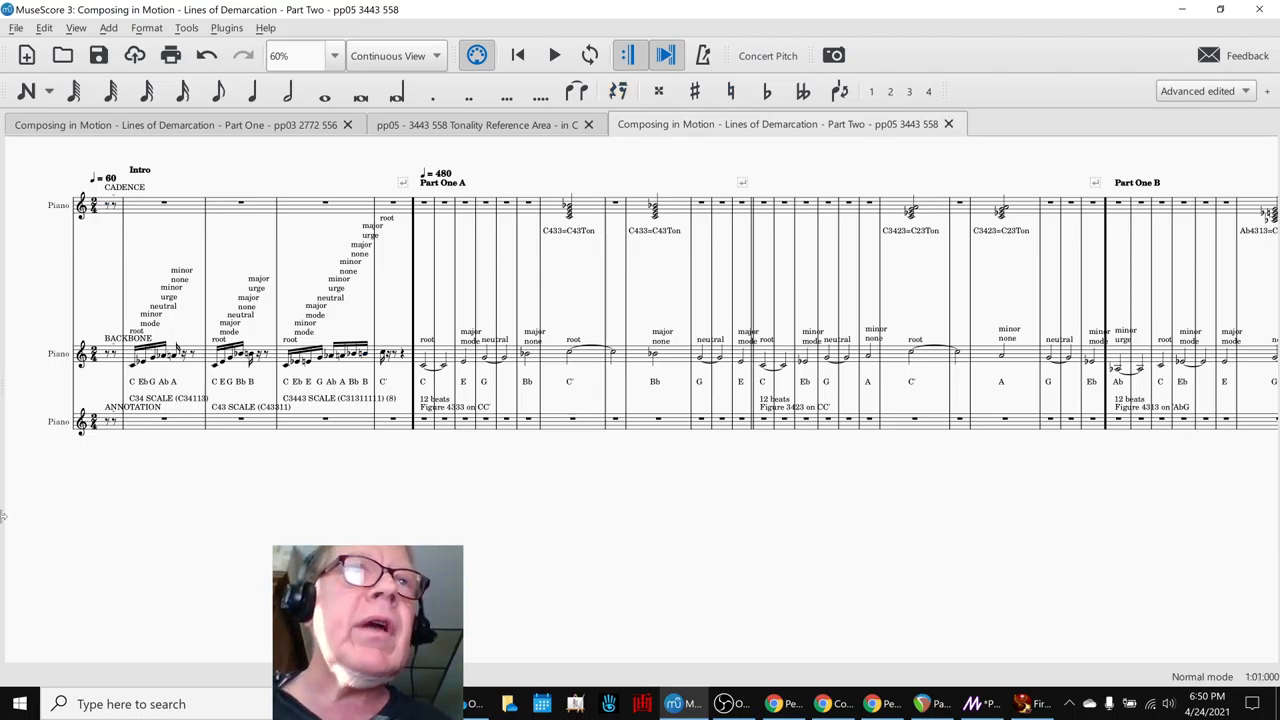
click(554, 56)
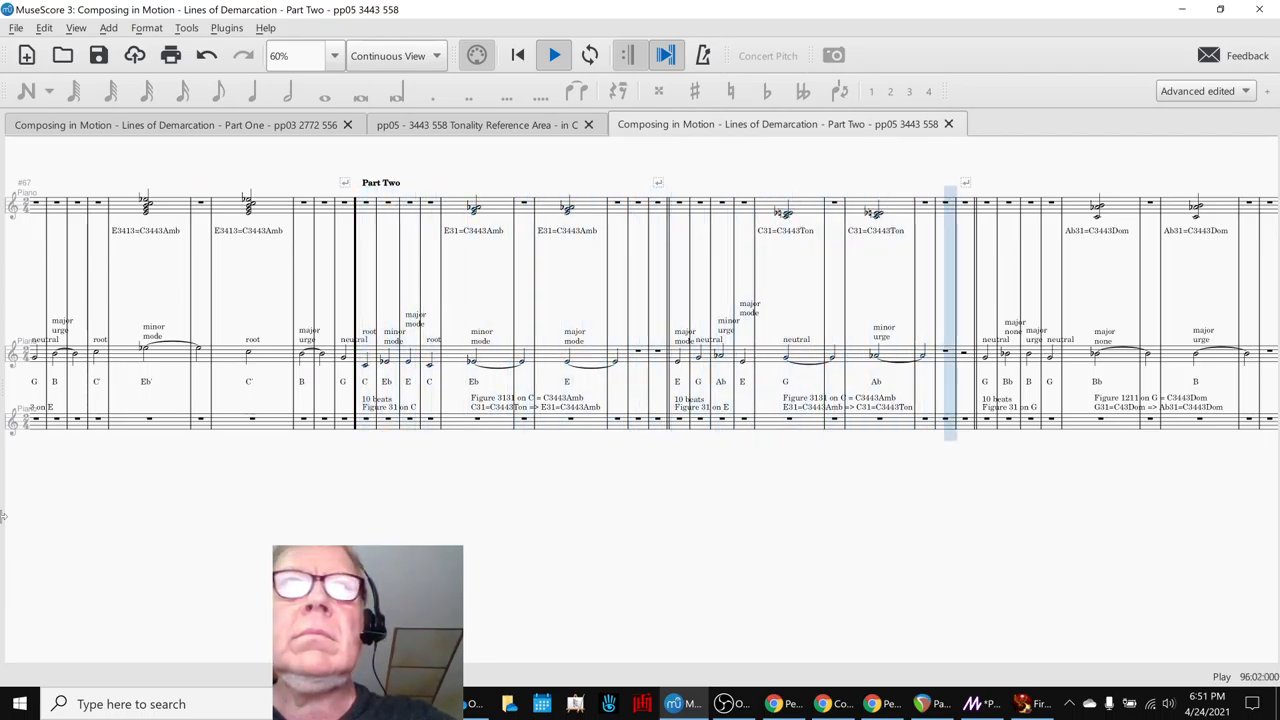
scroll(right, 3)
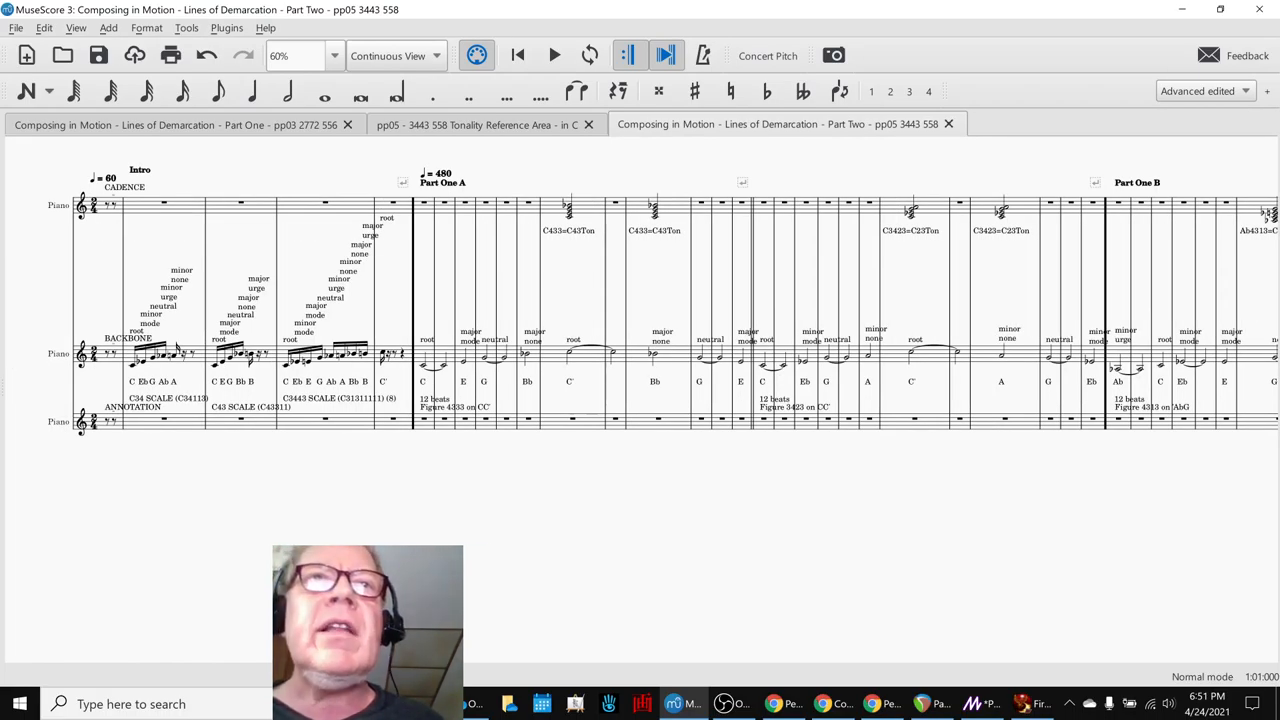
mouse_move(420, 436)
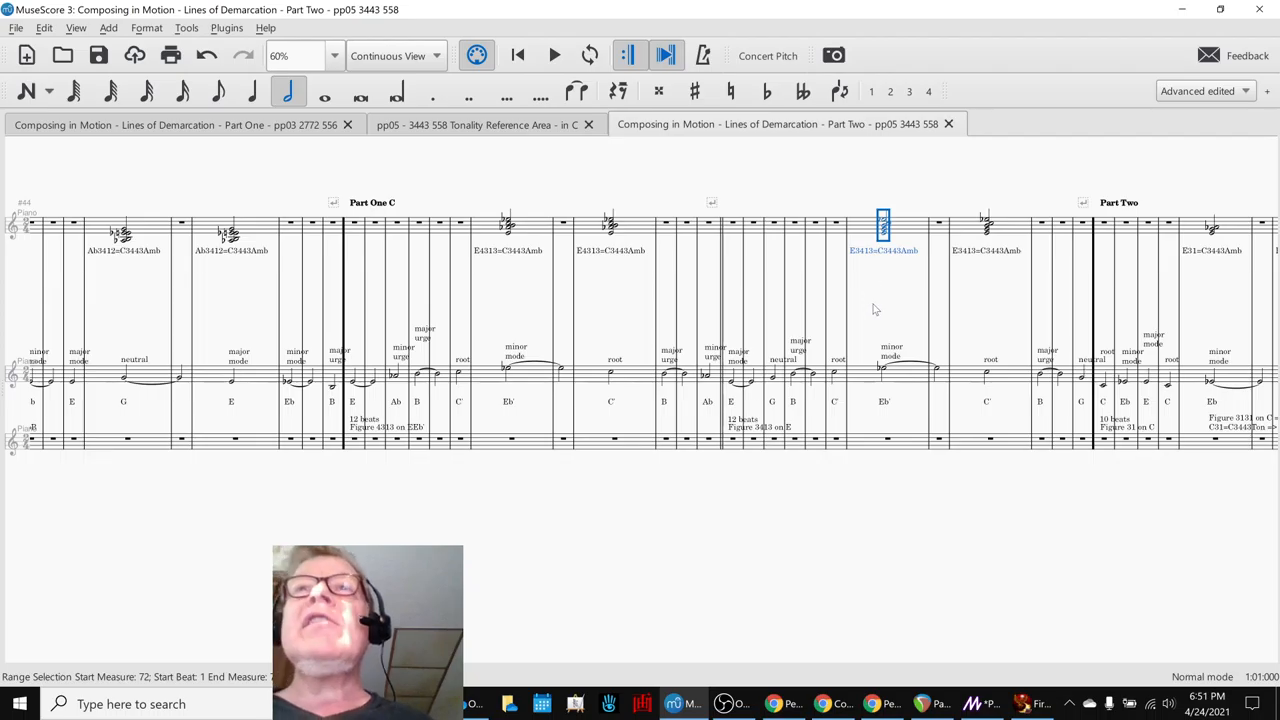
mouse_move(908, 232)
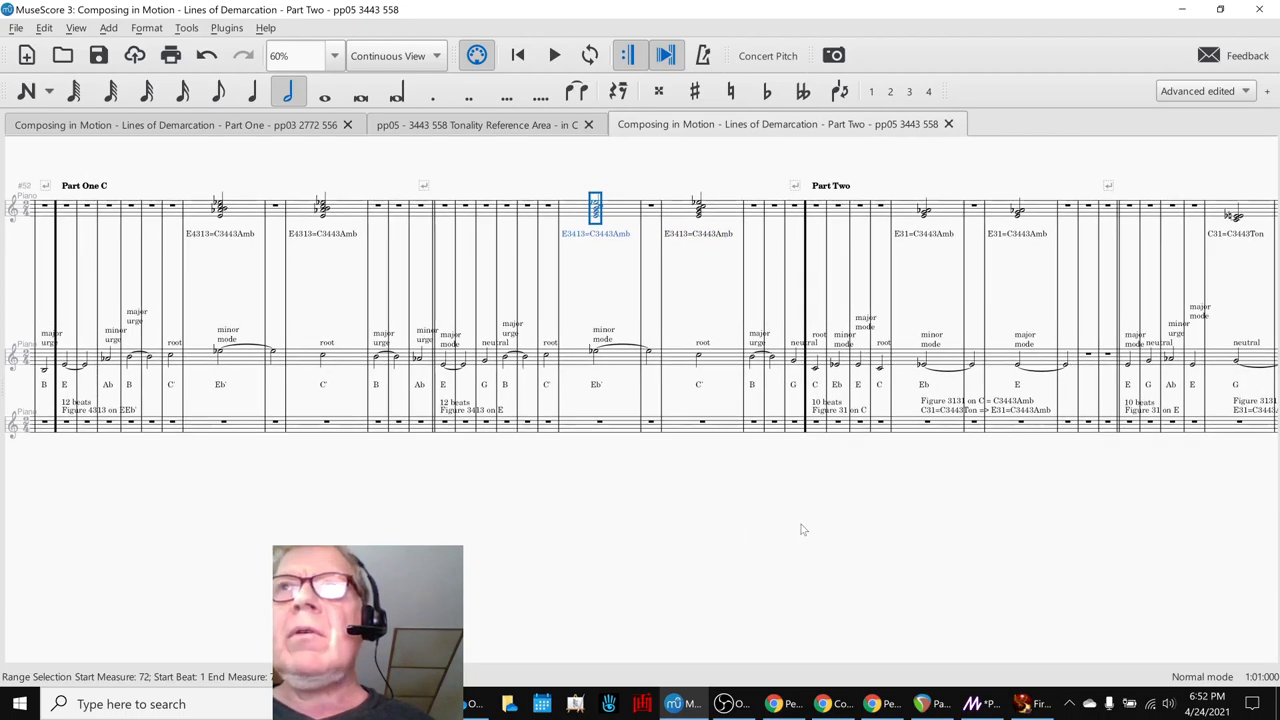
mouse_move(774, 704)
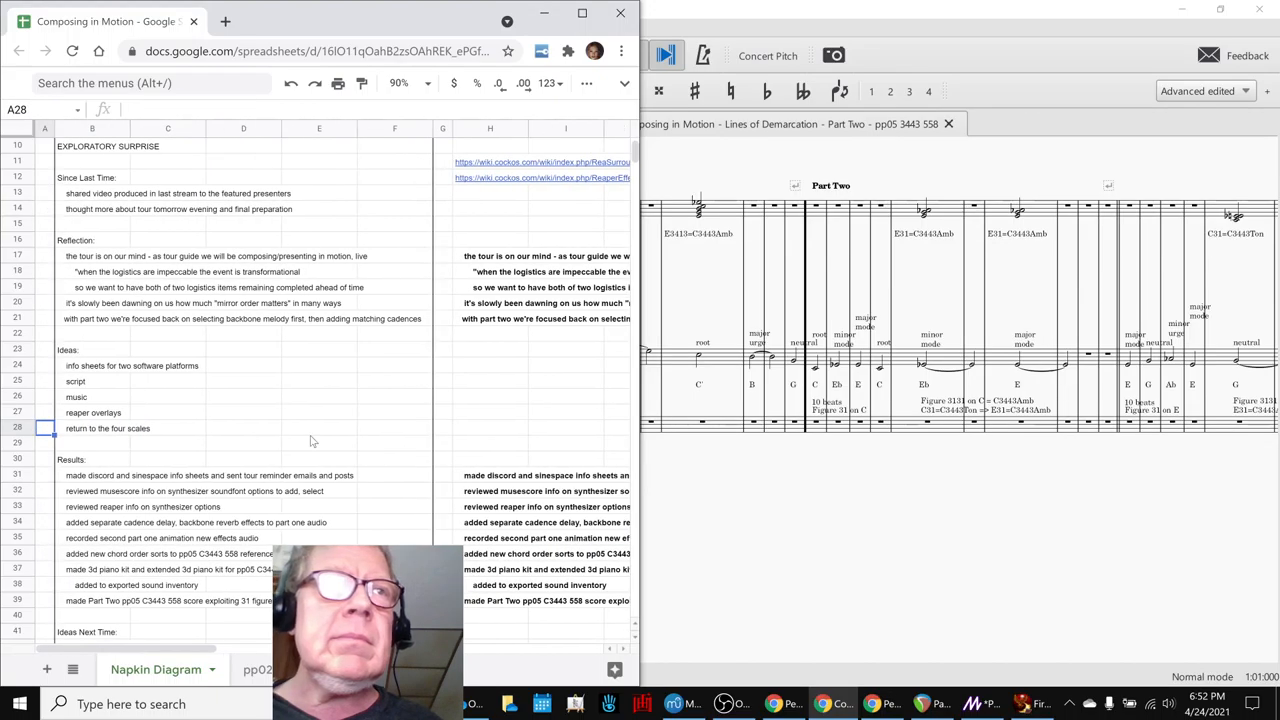
- Scroll to the Ideas Next Time list with 'work more with Part Two' and the pp05 chord database
scroll(down, 3)
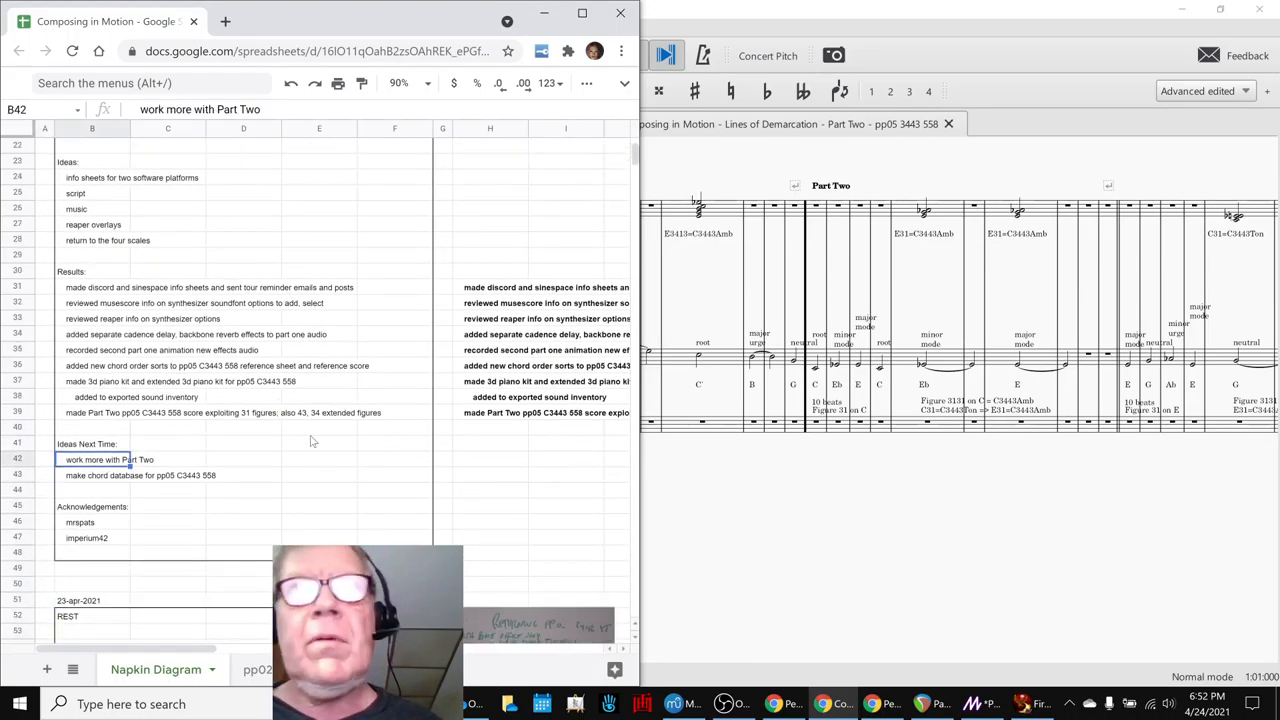
mouse_move(436, 424)
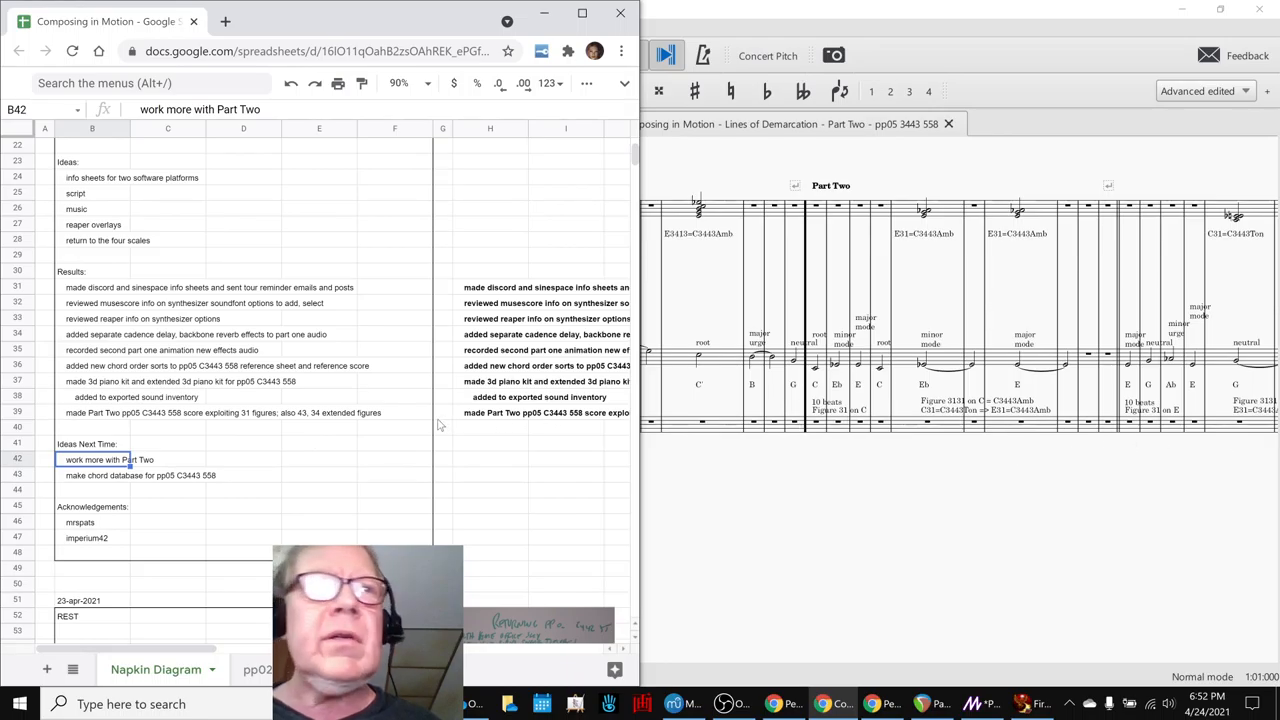